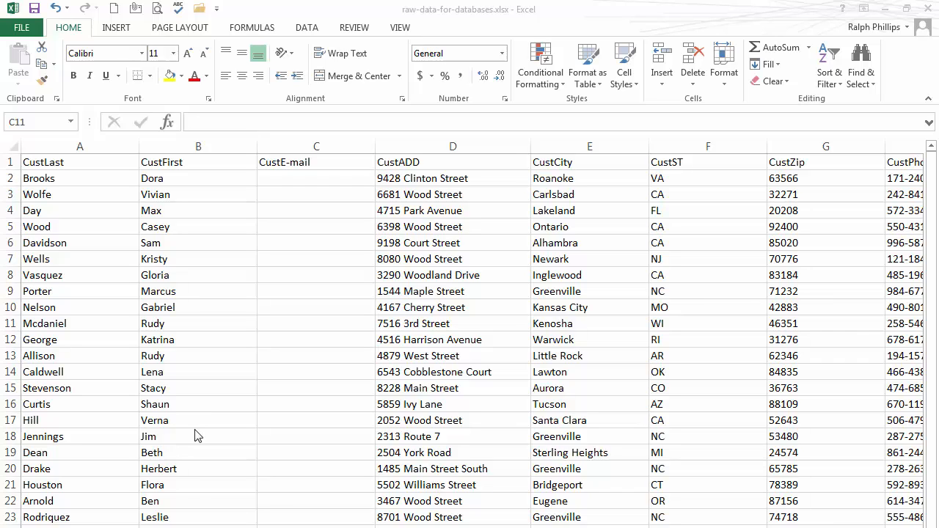
{"action": "mouse_move", "coordinate": [327, 294]}
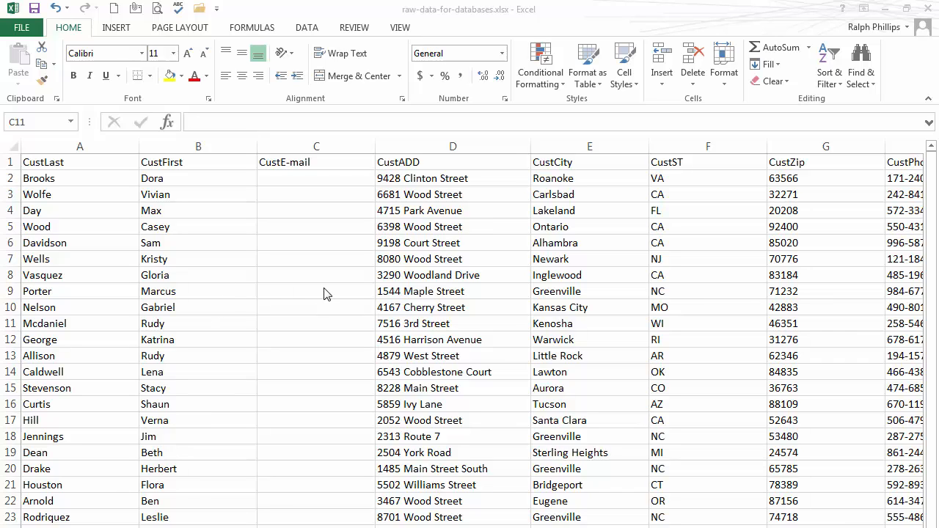
Select the first customer's cell in the empty CustE-mail column for the address formula.
{"action": "left_click", "coordinate": [315, 325]}
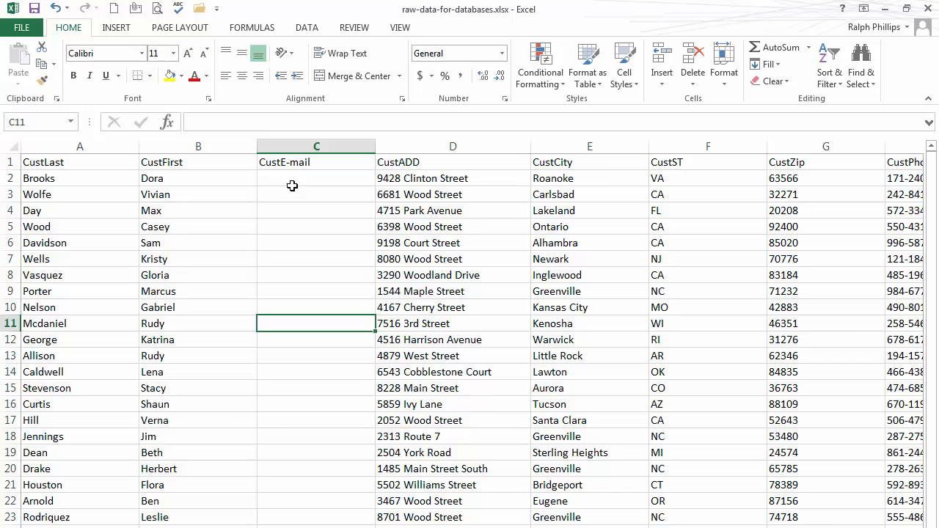
{"action": "left_click", "coordinate": [317, 274]}
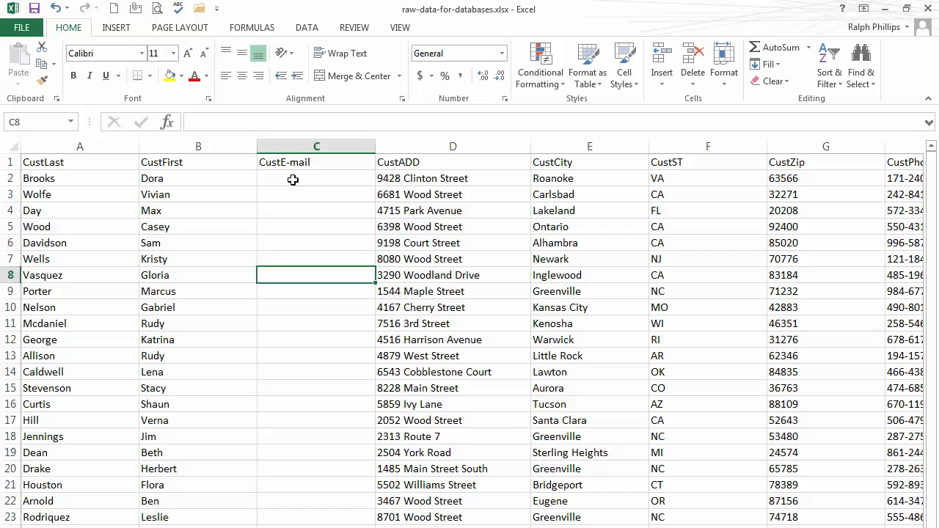
{"action": "left_click", "coordinate": [317, 179]}
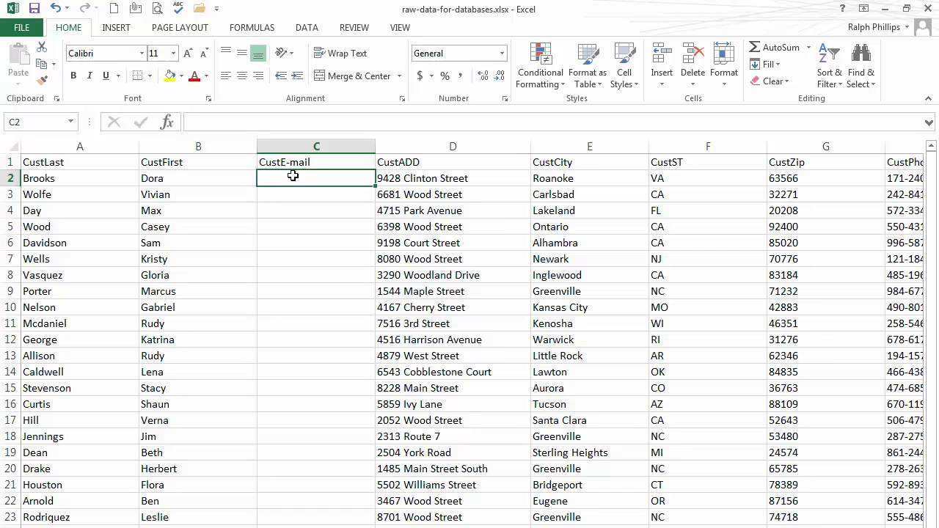
{"action": "mouse_move", "coordinate": [311, 414]}
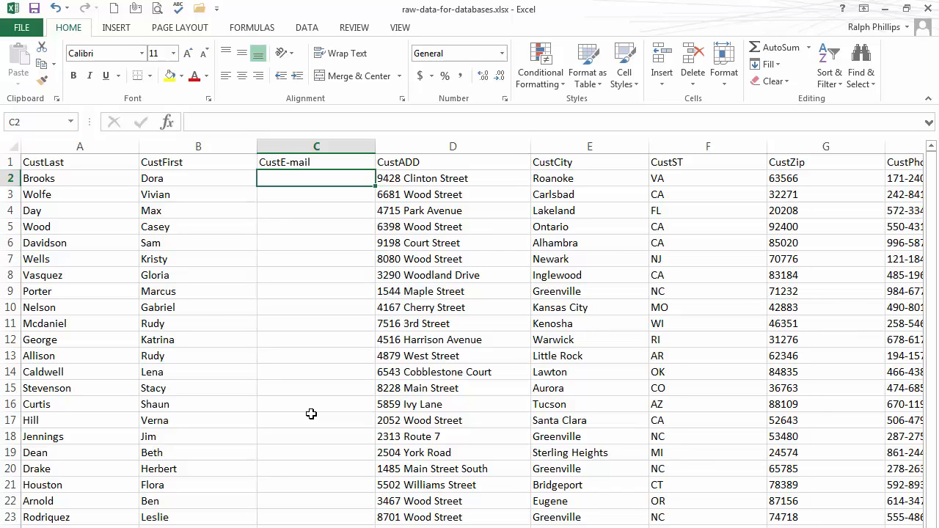
{"action": "mouse_move", "coordinate": [634, 525]}
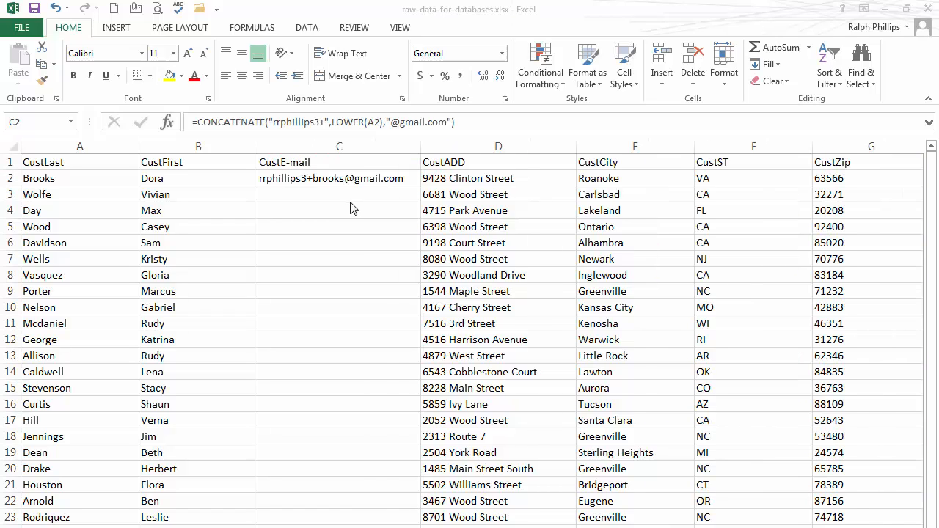
Copy the first customer's e-mail formula down and check it on the second customer.
{"action": "left_click", "coordinate": [337, 179]}
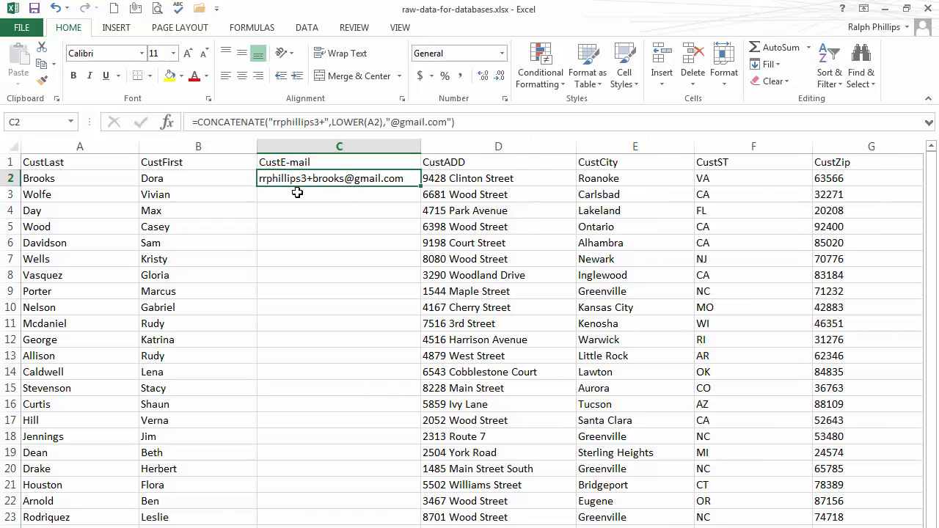
{"action": "mouse_move", "coordinate": [290, 190]}
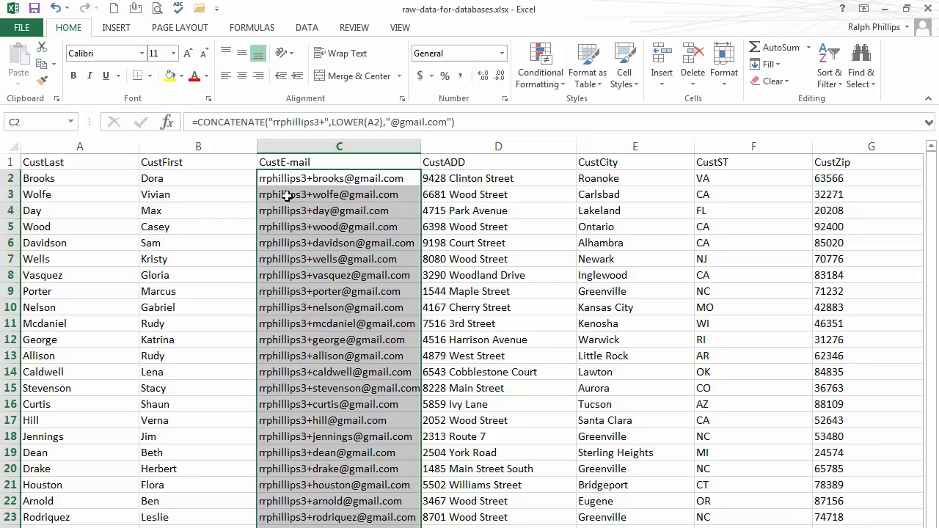
{"action": "left_click", "coordinate": [337, 194]}
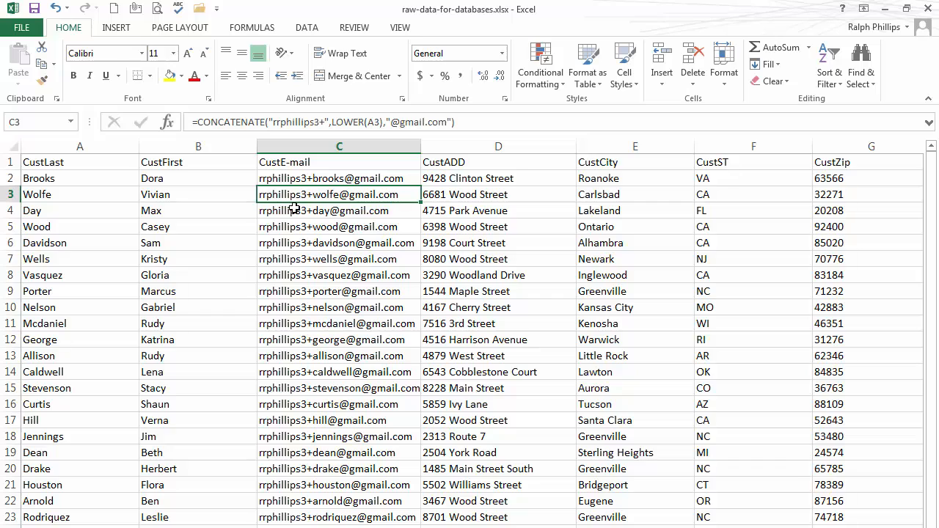
{"action": "mouse_move", "coordinate": [301, 252]}
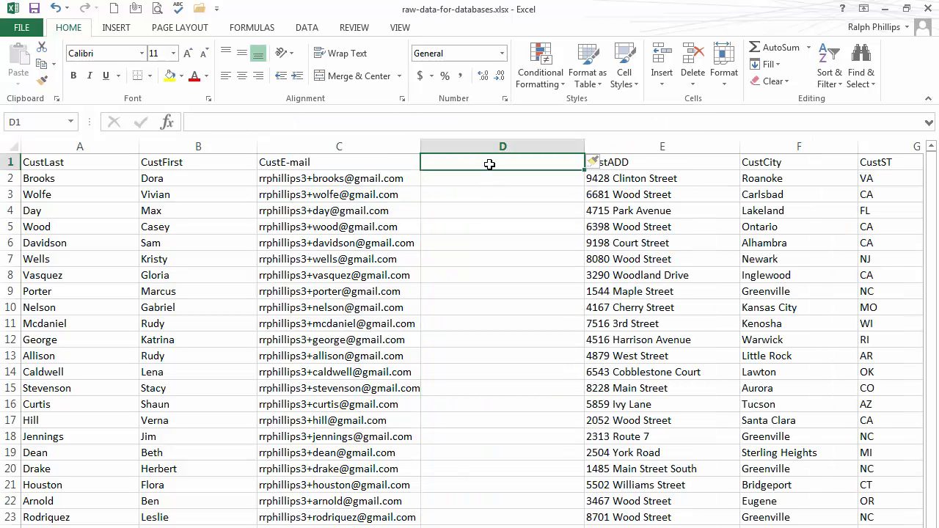
Fill the Balance column with =RANDBETWEEN(100,900) for every customer, formatted as Accounting.
{"action": "type", "text": "Balance"}
{"action": "left_click", "coordinate": [502, 178]}
{"action": "type", "text": "="}
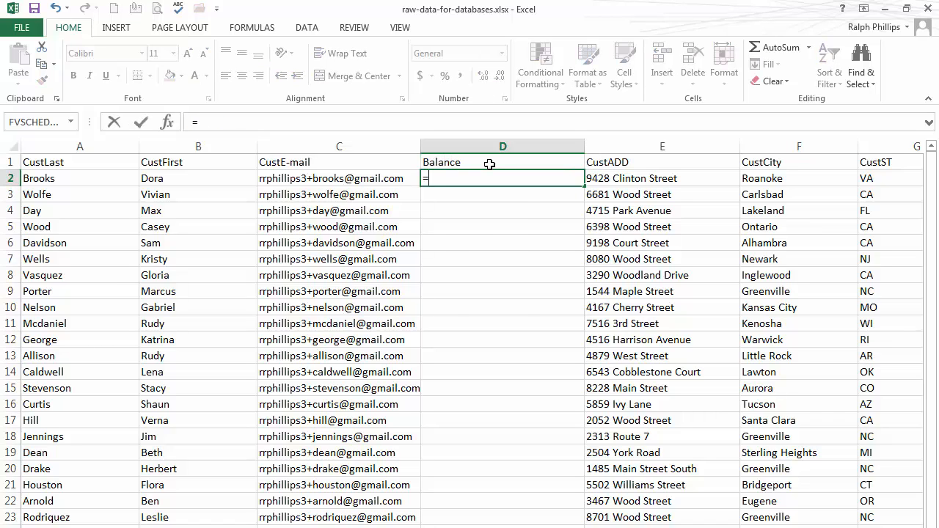
{"action": "type", "text": "RANDBETWEEN("}
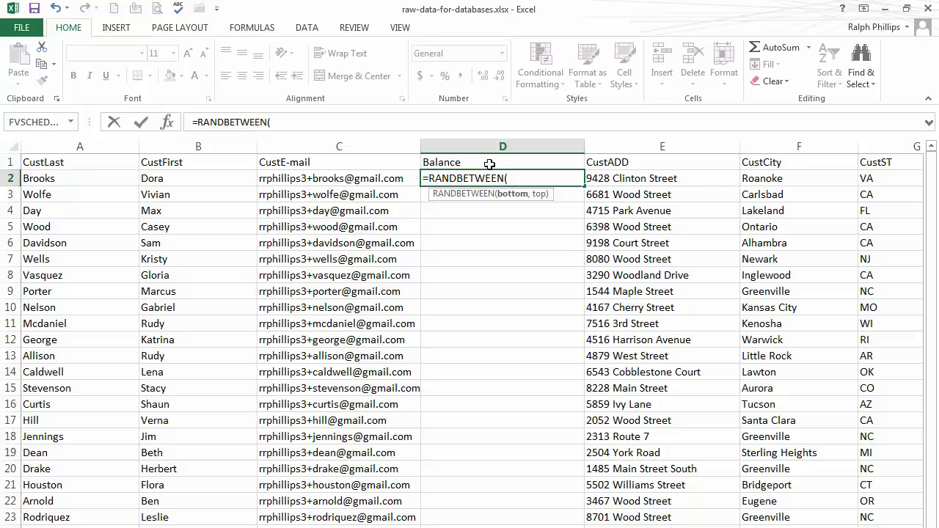
{"action": "type", "text": "100,9"}
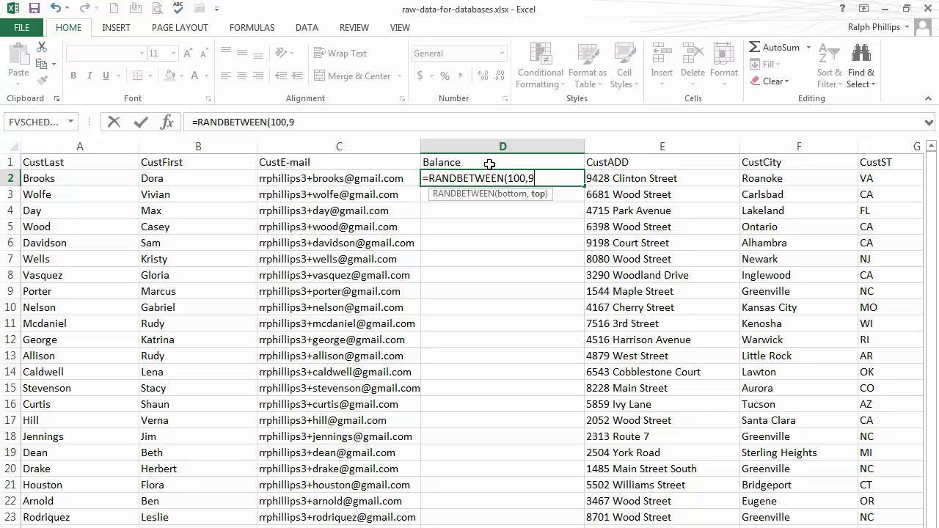
{"action": "key", "text": "Return"}
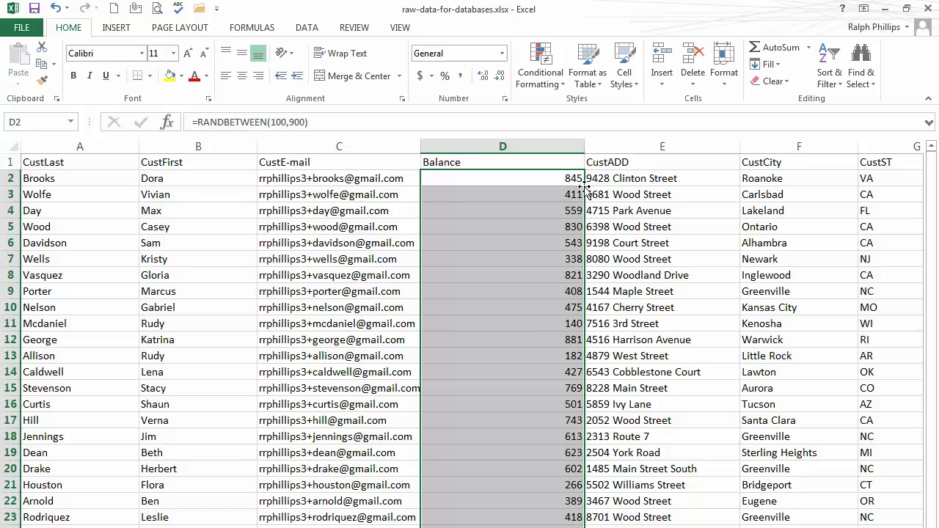
{"action": "mouse_move", "coordinate": [496, 102]}
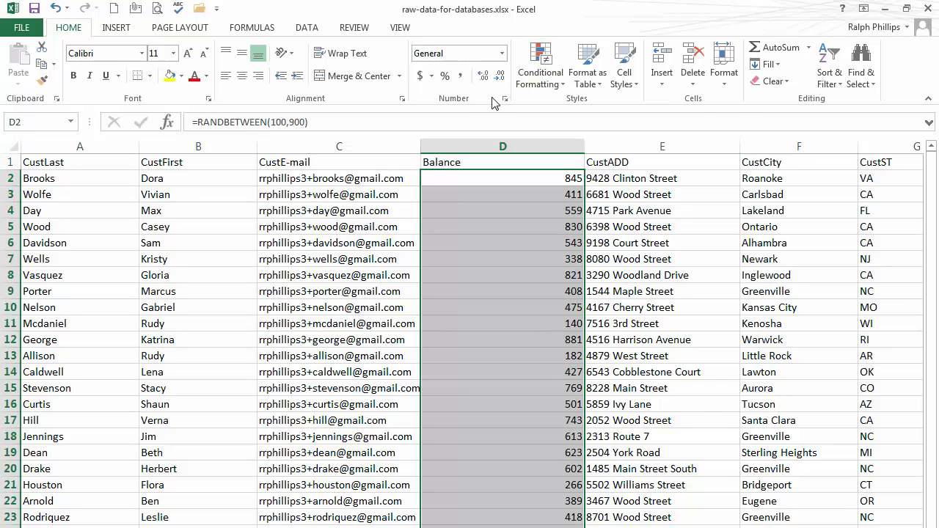
{"action": "left_click", "coordinate": [419, 77]}
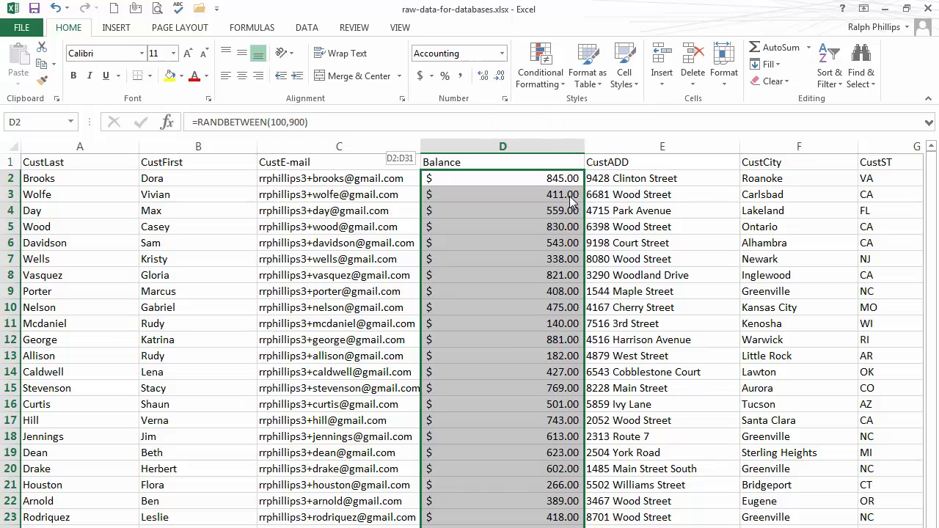
Inspect a few Balance values and e-mail formulas, then bring up the Start menu programs.
{"action": "left_click", "coordinate": [501, 258]}
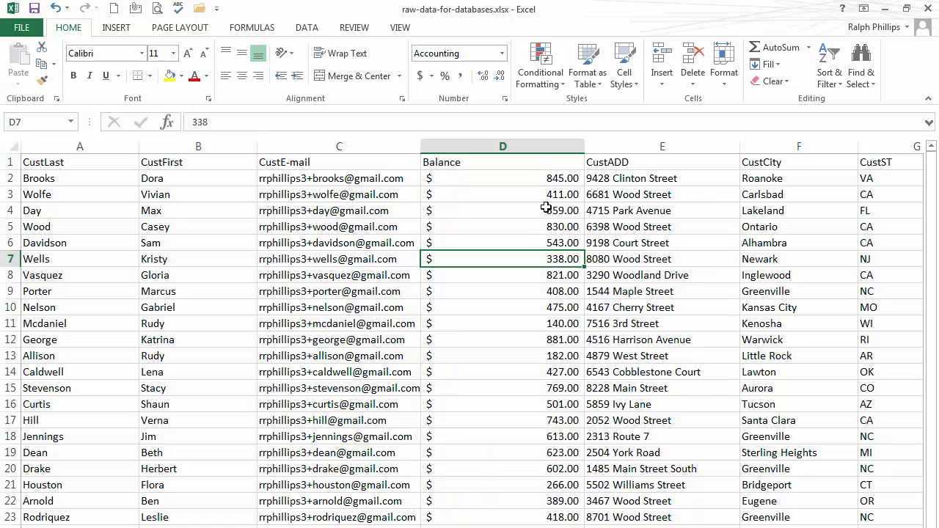
{"action": "left_click_drag", "start_coordinate": [579, 147], "coordinate": [537, 146]}
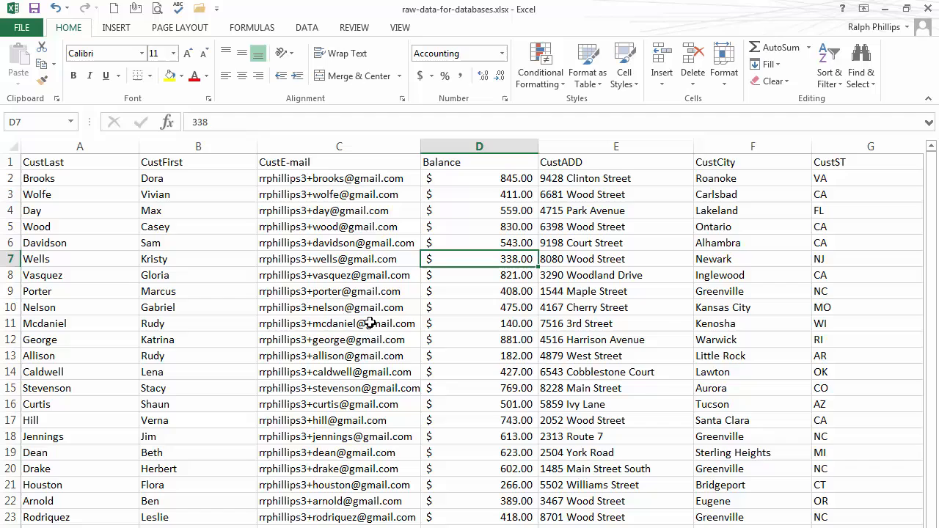
{"action": "left_click", "coordinate": [478, 274]}
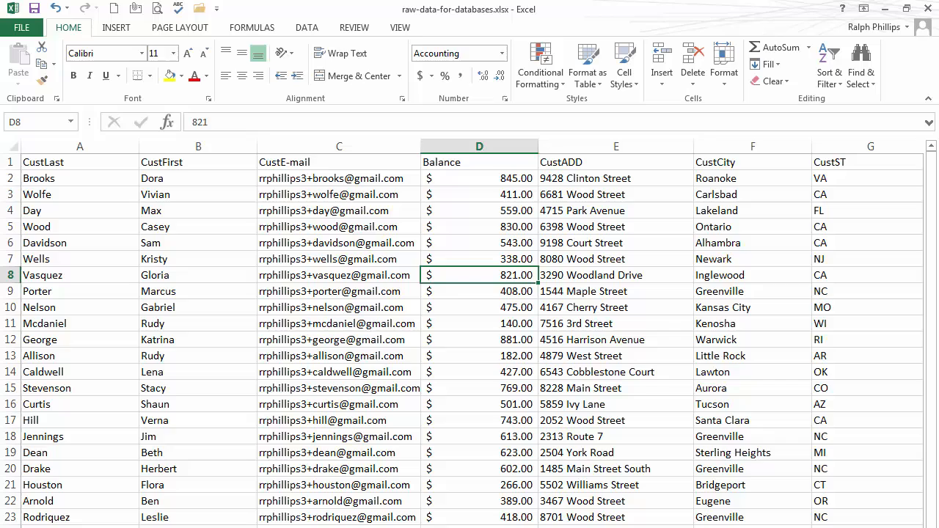
{"action": "left_click", "coordinate": [337, 339]}
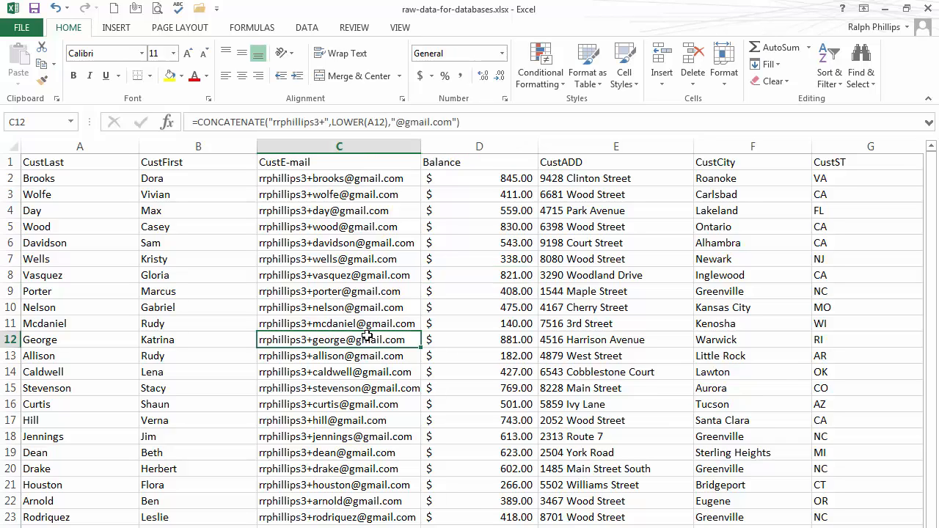
{"action": "left_click", "coordinate": [338, 372]}
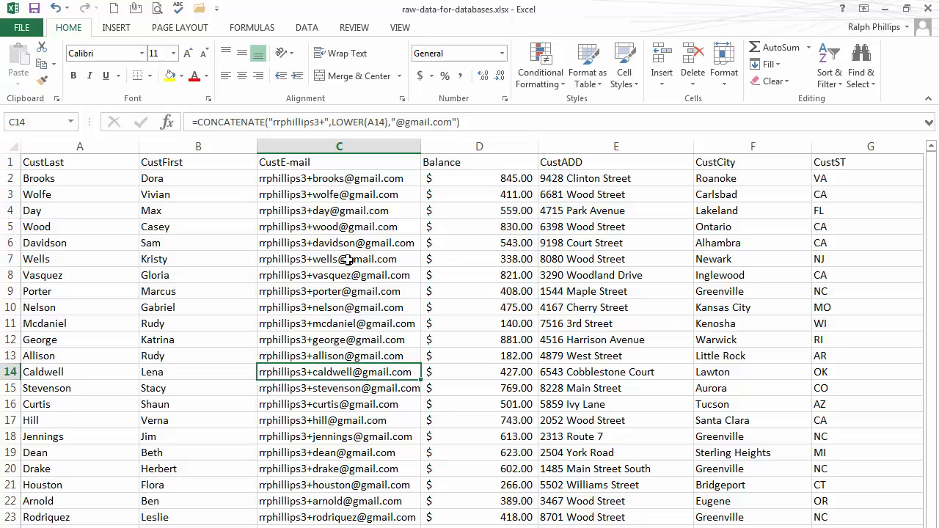
{"action": "left_click", "coordinate": [12, 521]}
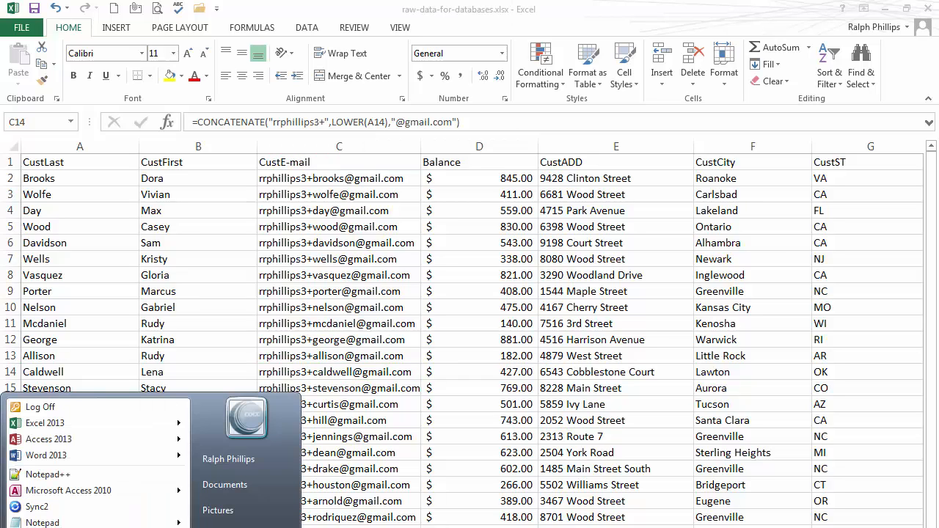
Launch Word and start an E-mail Messages mail merge from the Mailings tools.
{"action": "left_click", "coordinate": [46, 454]}
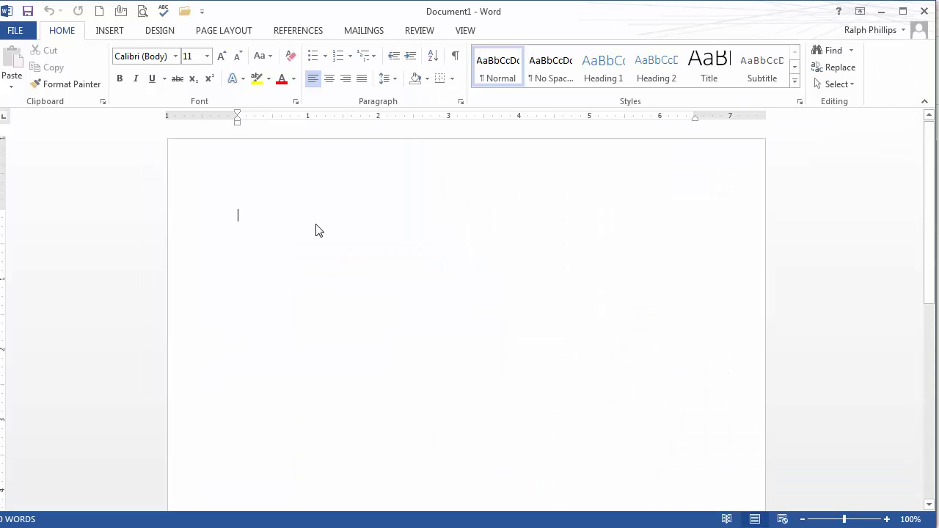
{"action": "left_click", "coordinate": [364, 29]}
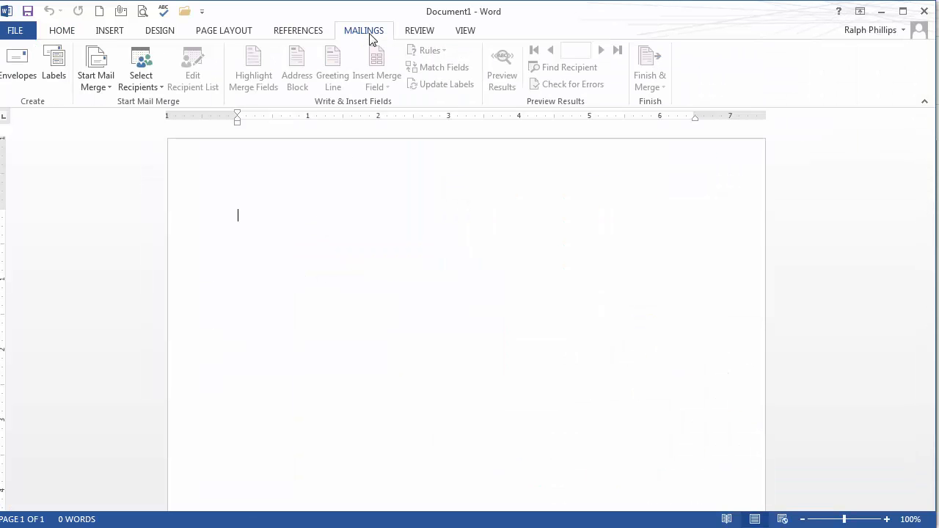
{"action": "left_click", "coordinate": [95, 66]}
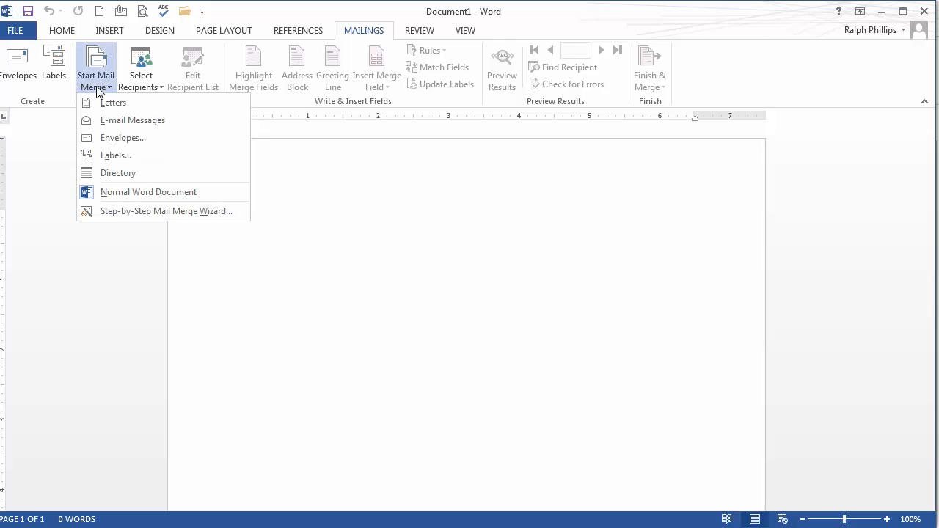
{"action": "mouse_move", "coordinate": [132, 120]}
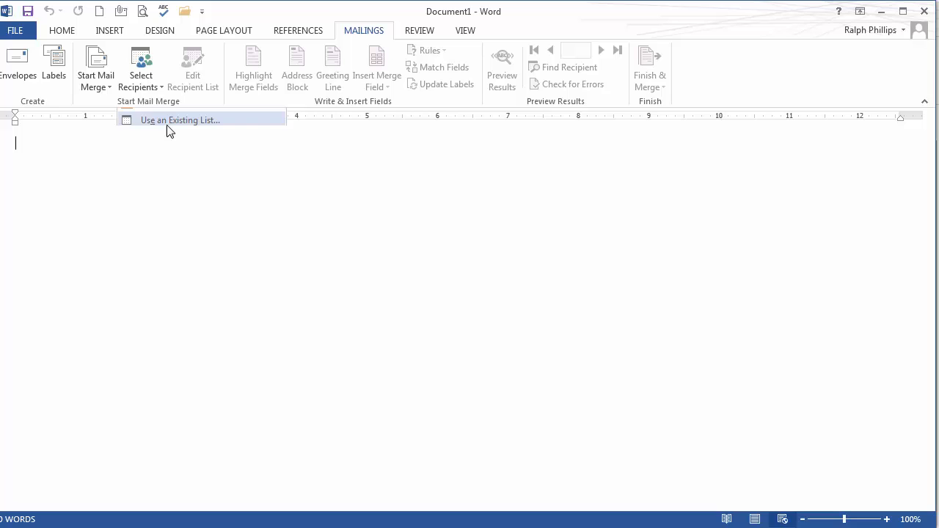
Use the existing workbook on the Desktop and confirm its customers table as recipients.
{"action": "left_click", "coordinate": [179, 120]}
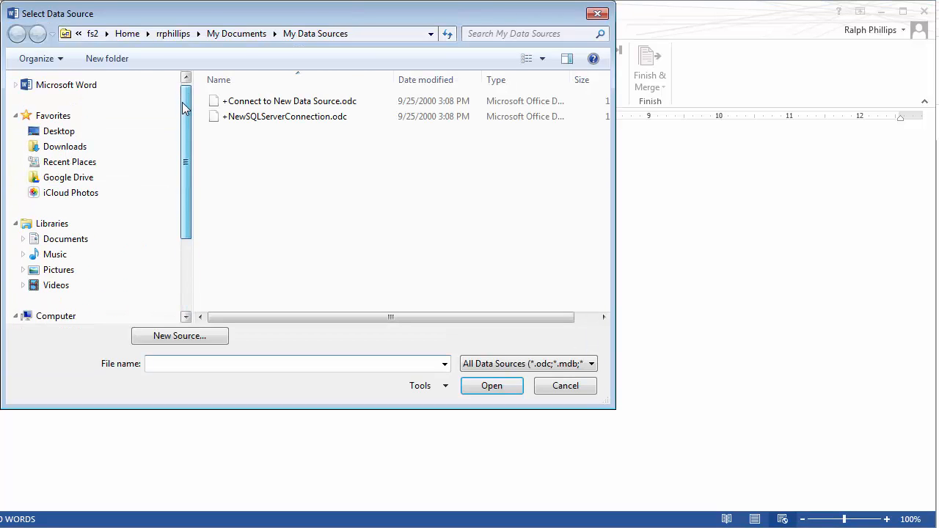
{"action": "left_click", "coordinate": [59, 131]}
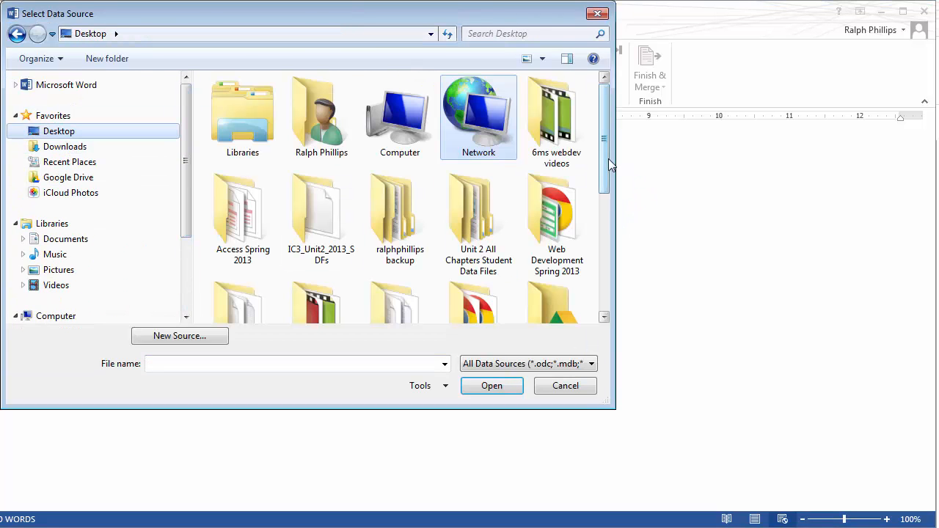
{"action": "scroll", "scroll_direction": "down", "scroll_amount": 3}
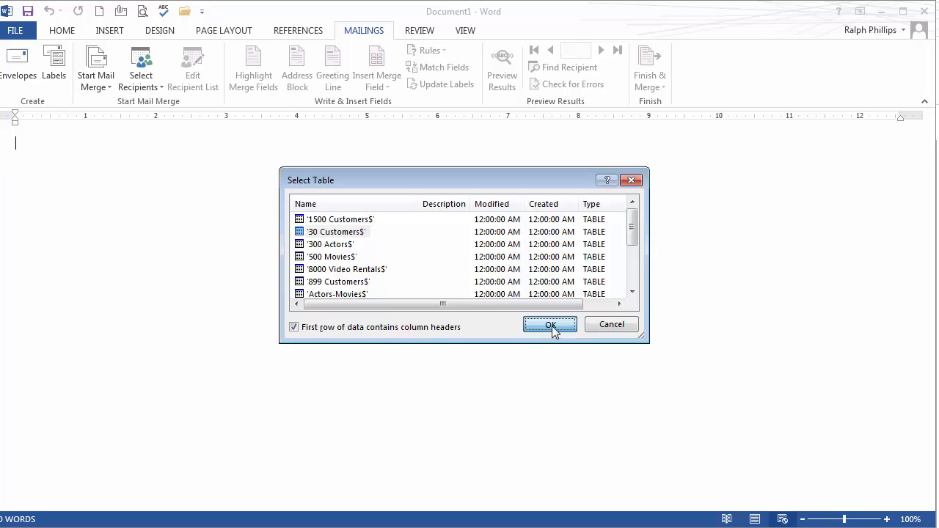
{"action": "left_click", "coordinate": [550, 324]}
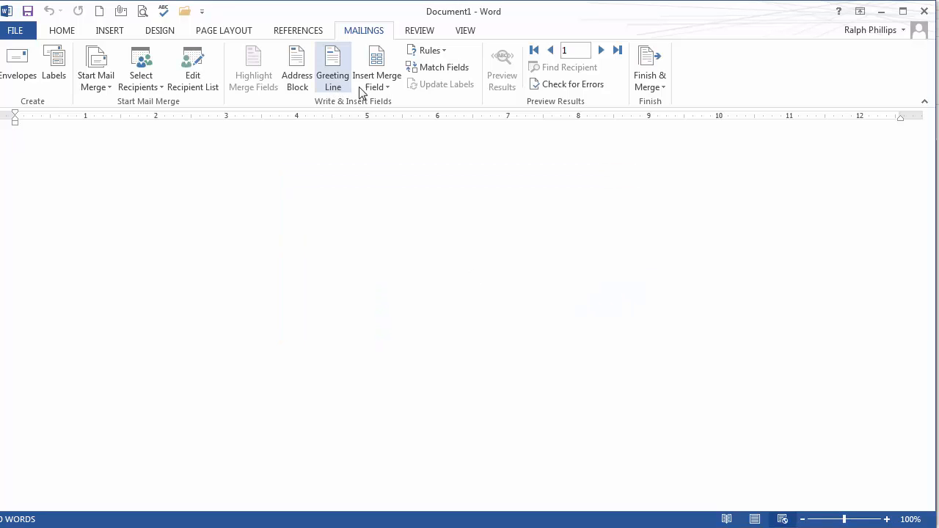
Greet with the CustFirst field, thank them for shopping and quote their outstanding Balance field.
{"action": "left_click", "coordinate": [377, 70]}
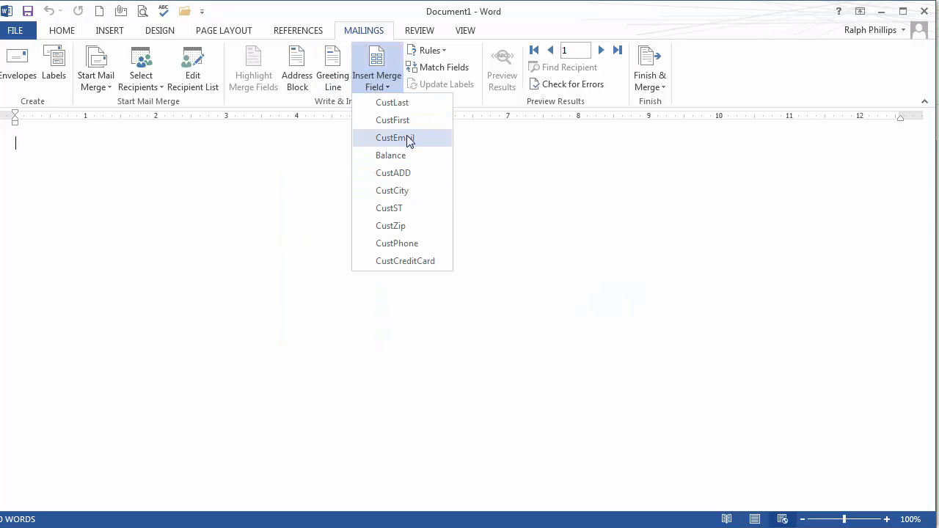
{"action": "left_click", "coordinate": [392, 120]}
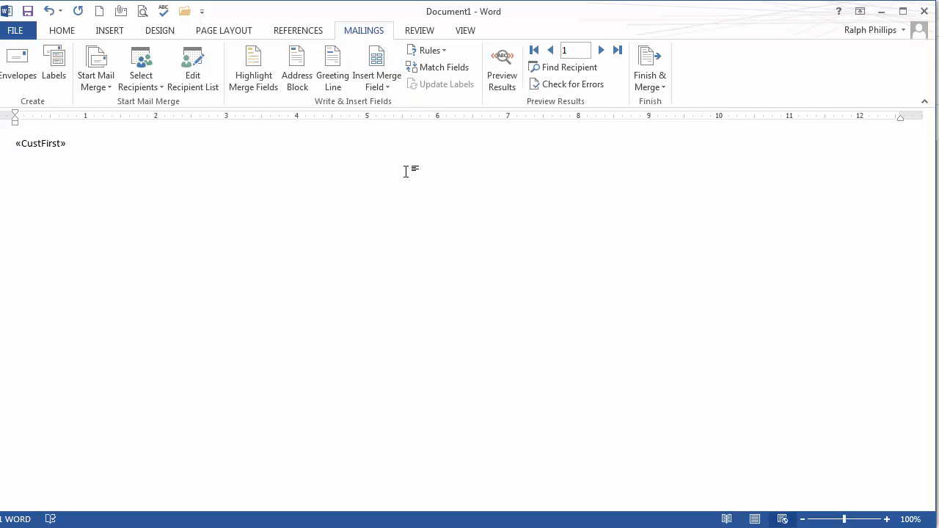
{"action": "type", "text": ","}
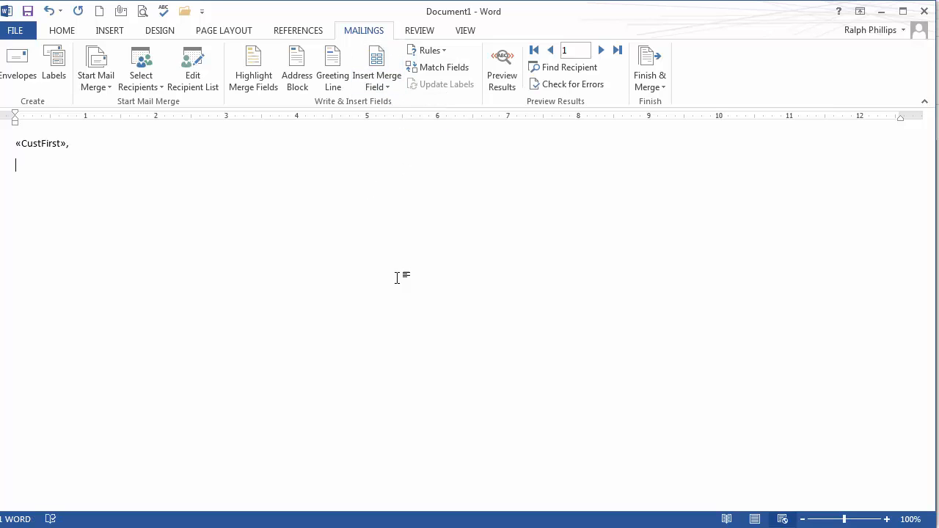
{"action": "type", "text": "Ta"}
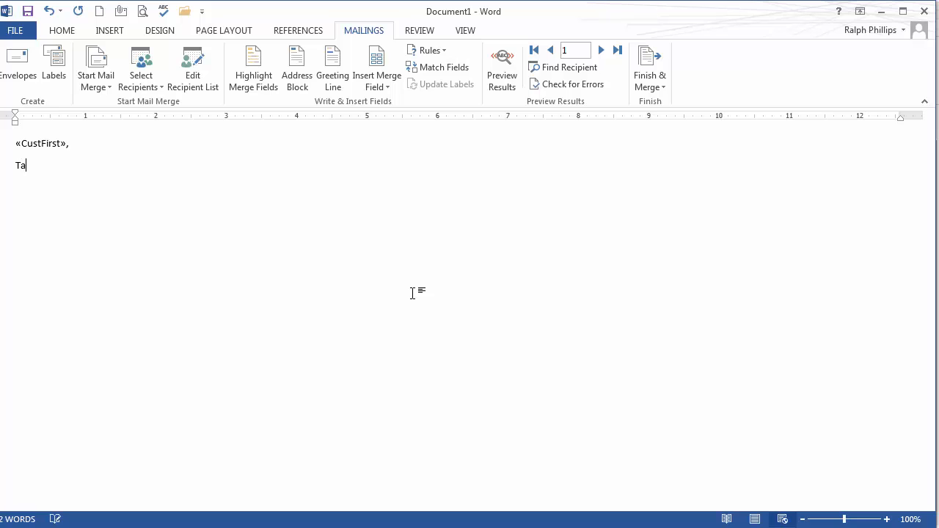
{"action": "type", "text": "hank"}
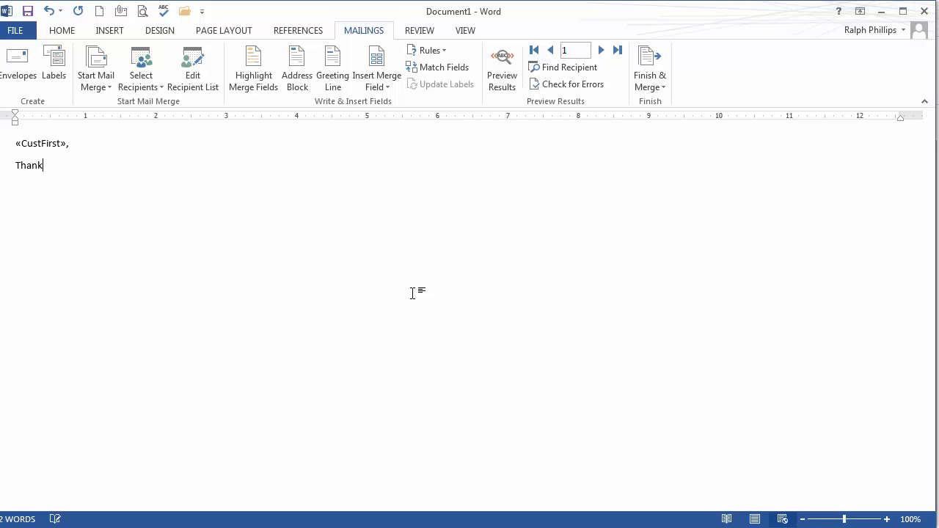
{"action": "type", "text": "s for shopping at Ralphco."}
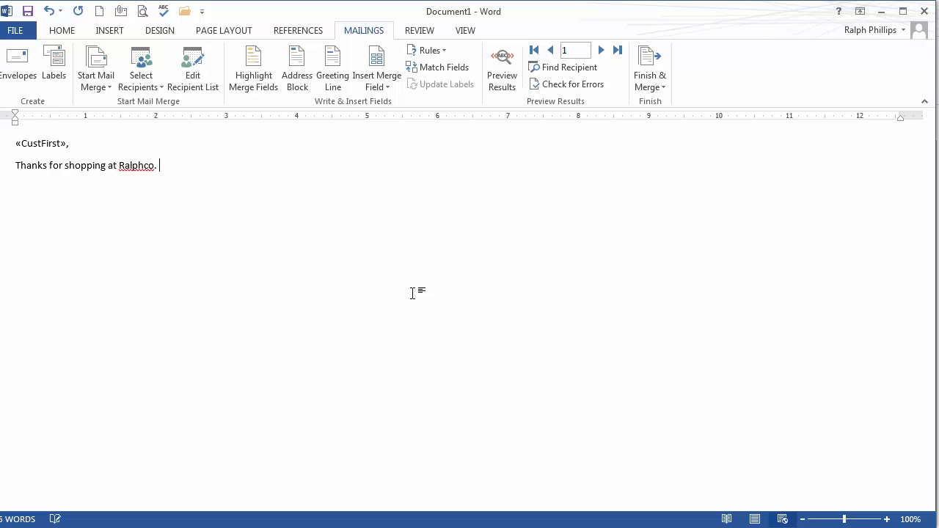
{"action": "type", "text": "You currently have an outs"}
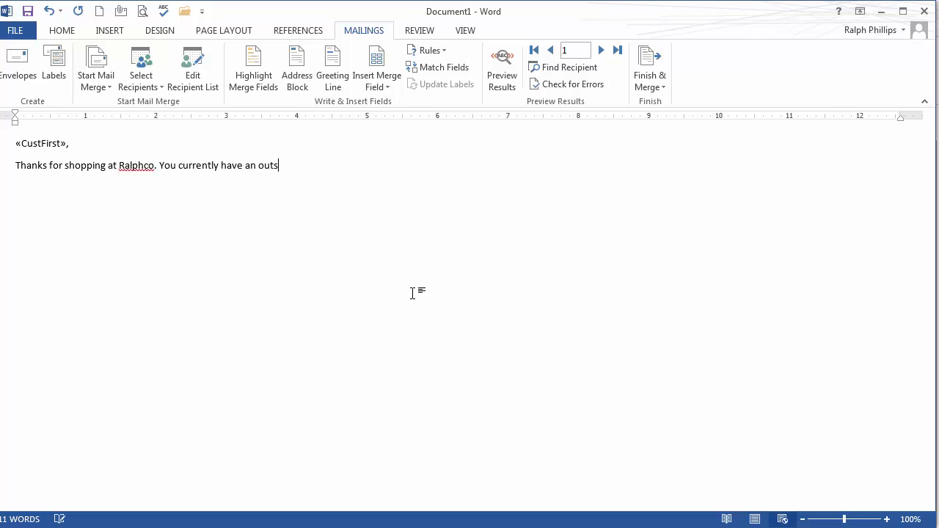
{"action": "type", "text": "tanding b"}
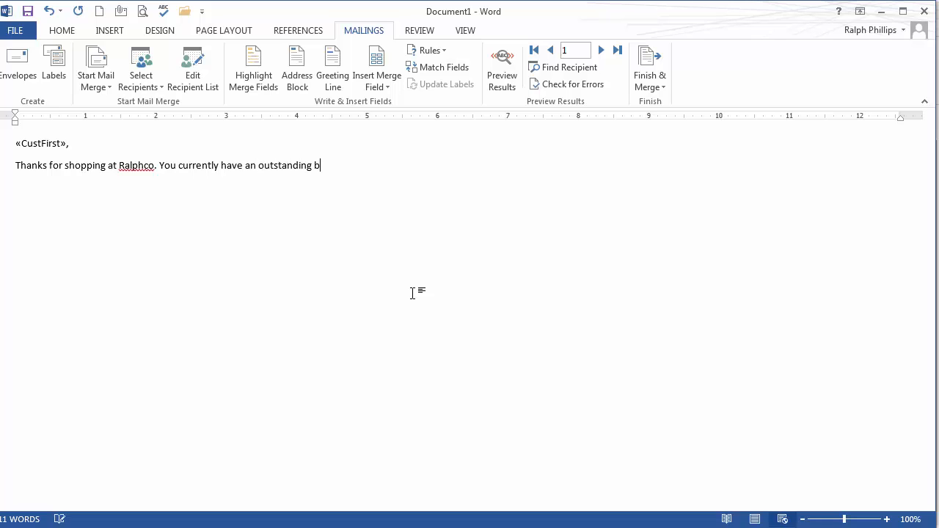
{"action": "type", "text": "alance of"}
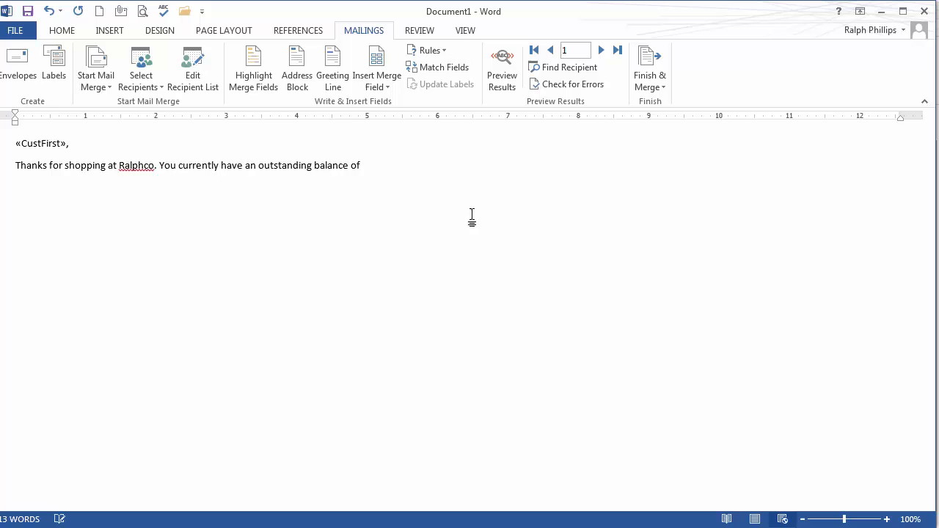
{"action": "left_click", "coordinate": [377, 66]}
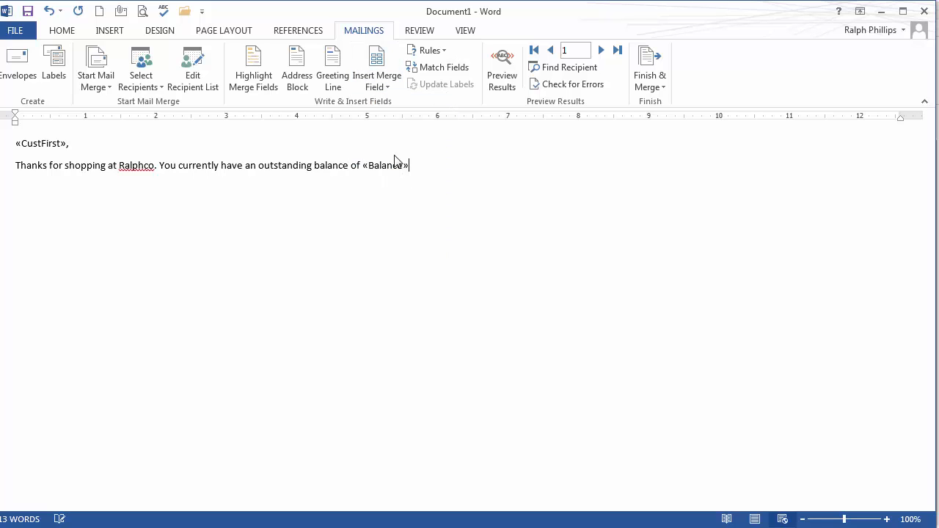
{"action": "key", "text": "enter"}
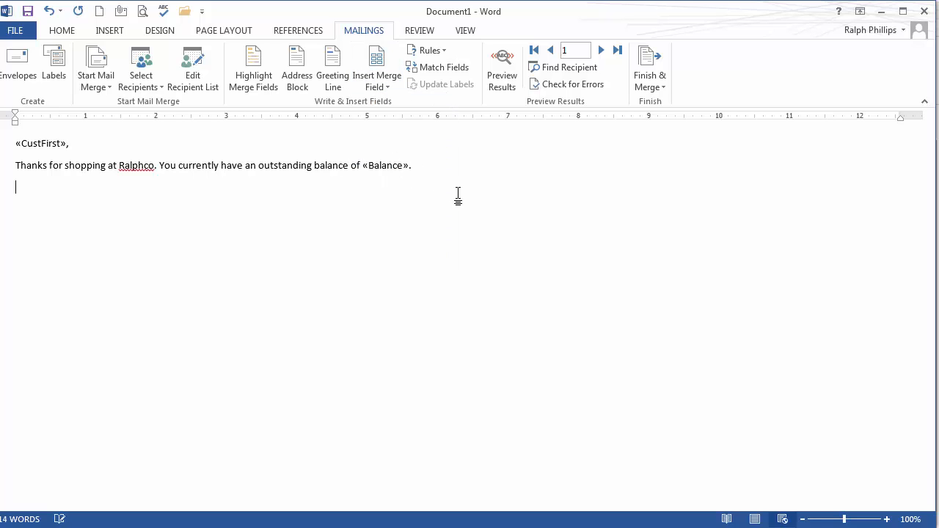
{"action": "type", "text": "Ple"}
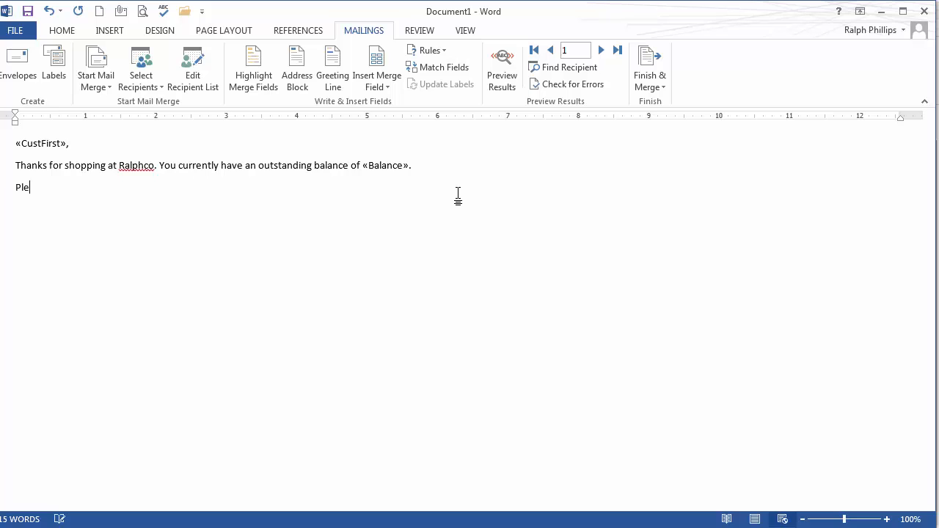
{"action": "type", "text": "ase submit"}
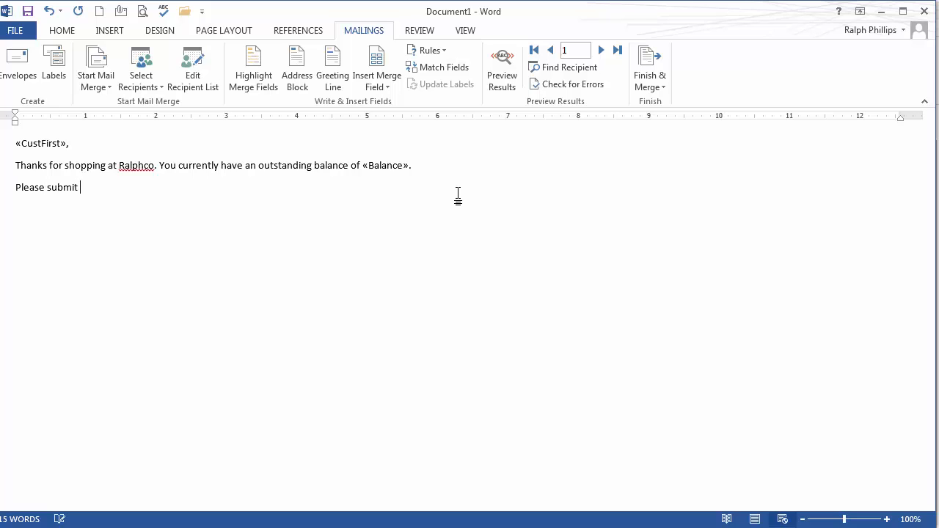
{"action": "type", "text": "payment soon."}
{"action": "type", "text": "Ral"}
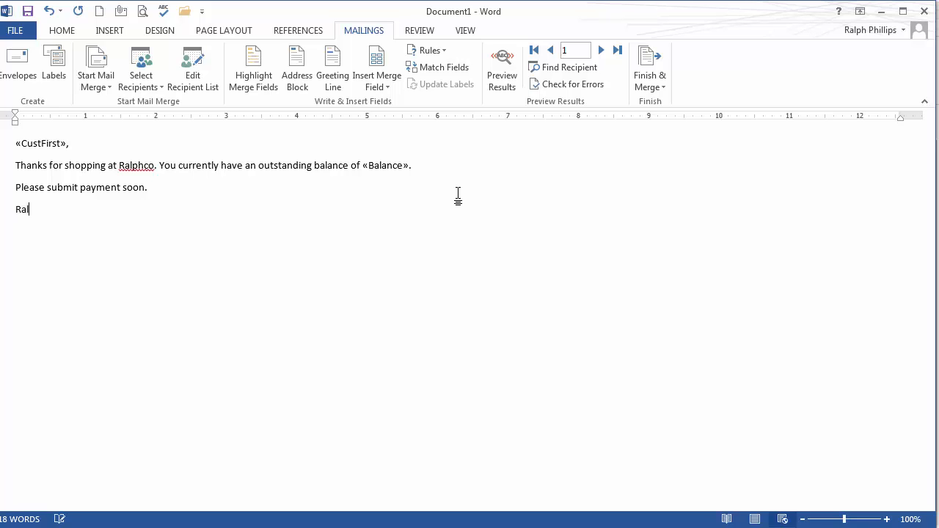
{"action": "type", "text": "ph Phillips"}
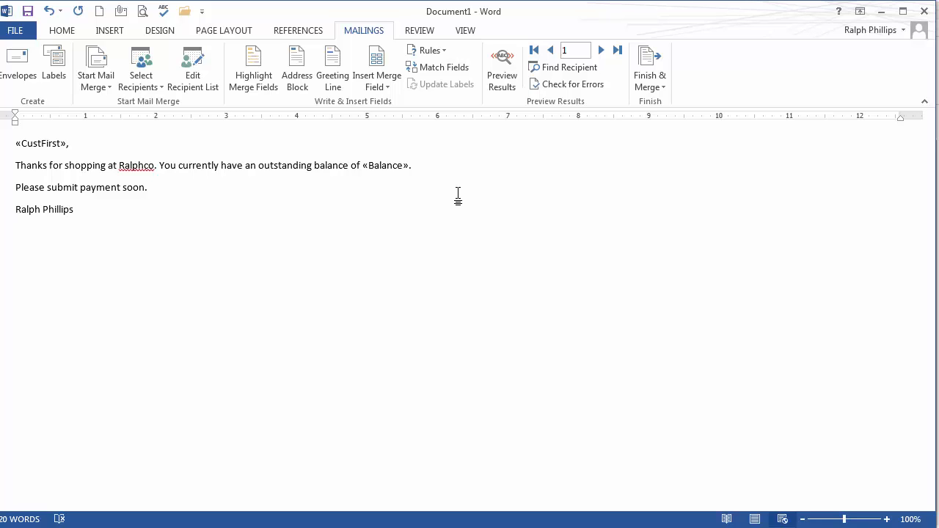
{"action": "mouse_move", "coordinate": [213, 185]}
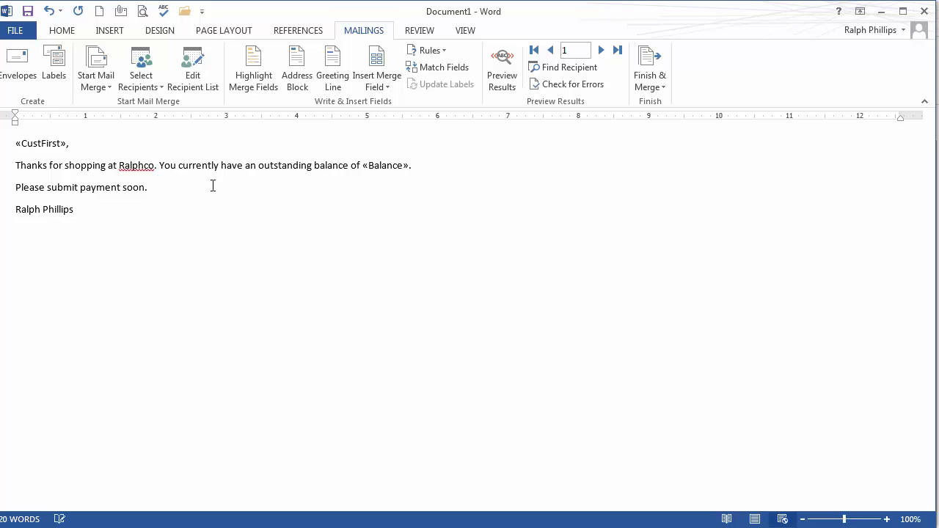
{"action": "left_click", "coordinate": [86, 211]}
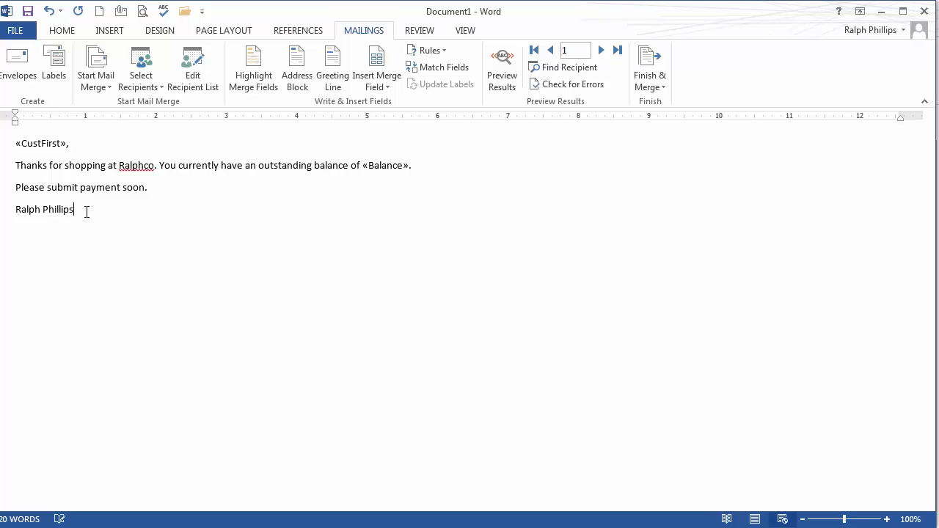
{"action": "mouse_move", "coordinate": [297, 66]}
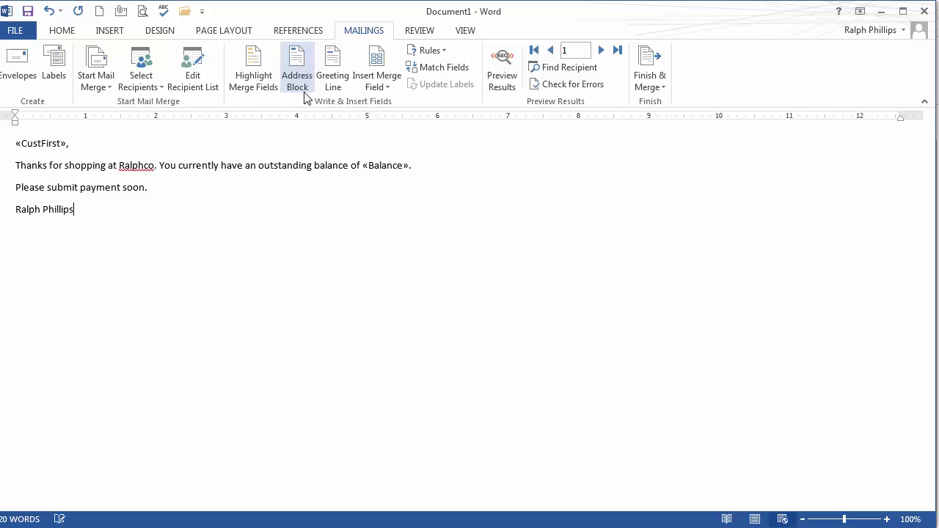
{"action": "mouse_move", "coordinate": [376, 71]}
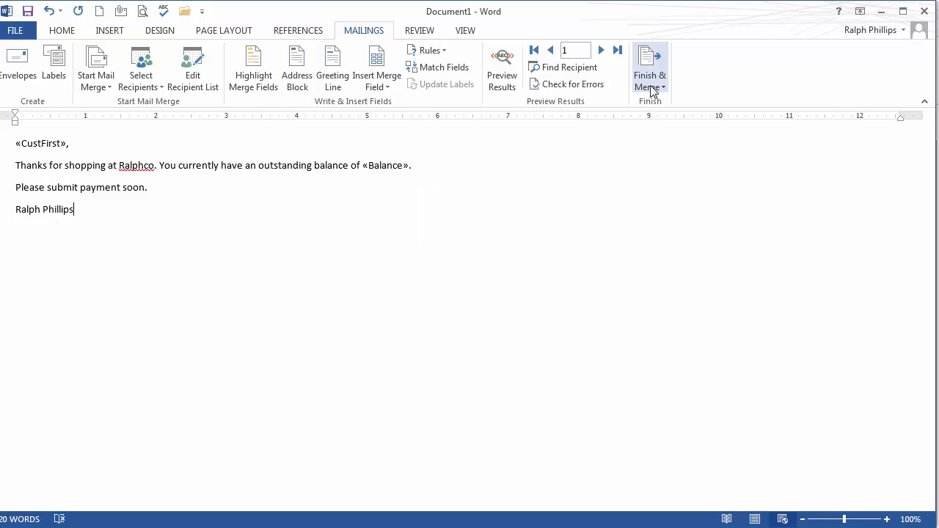
Finish the merge as e-mail messages addressed via the CustEmail field.
{"action": "left_click", "coordinate": [648, 70]}
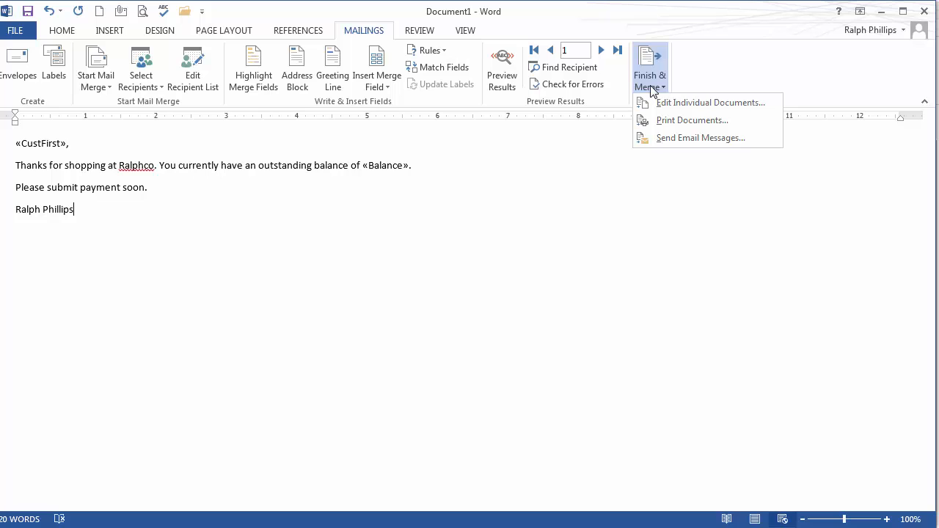
{"action": "mouse_move", "coordinate": [675, 138]}
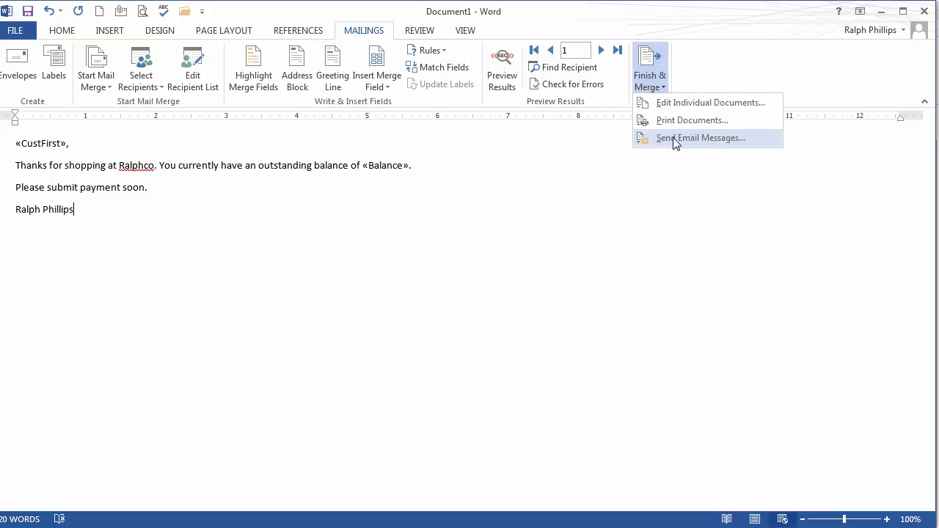
{"action": "left_click", "coordinate": [702, 137]}
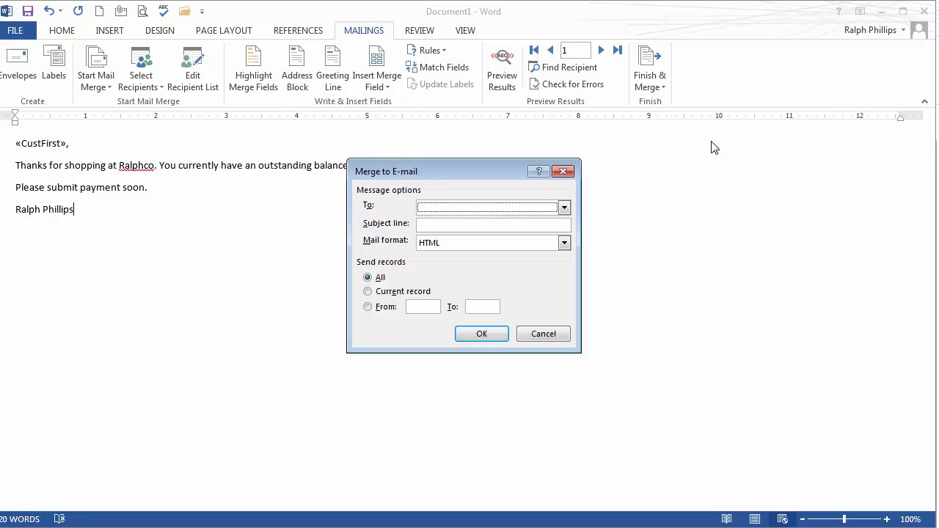
{"action": "left_click_drag", "start_coordinate": [463, 171], "coordinate": [426, 167]}
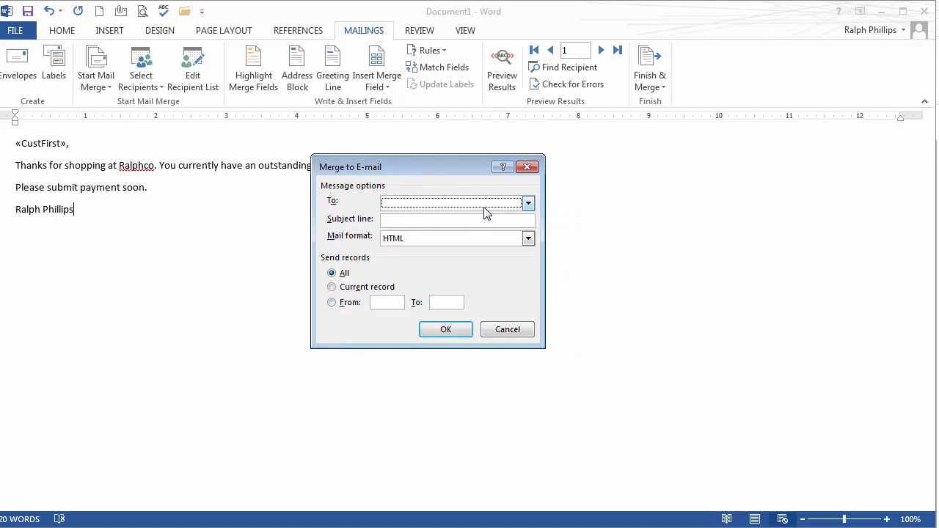
{"action": "left_click", "coordinate": [528, 203]}
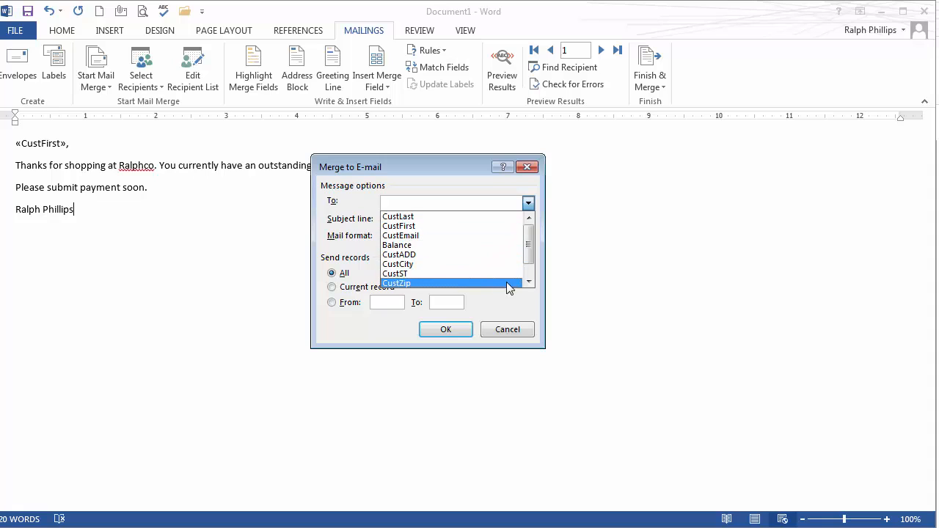
{"action": "left_click", "coordinate": [401, 235]}
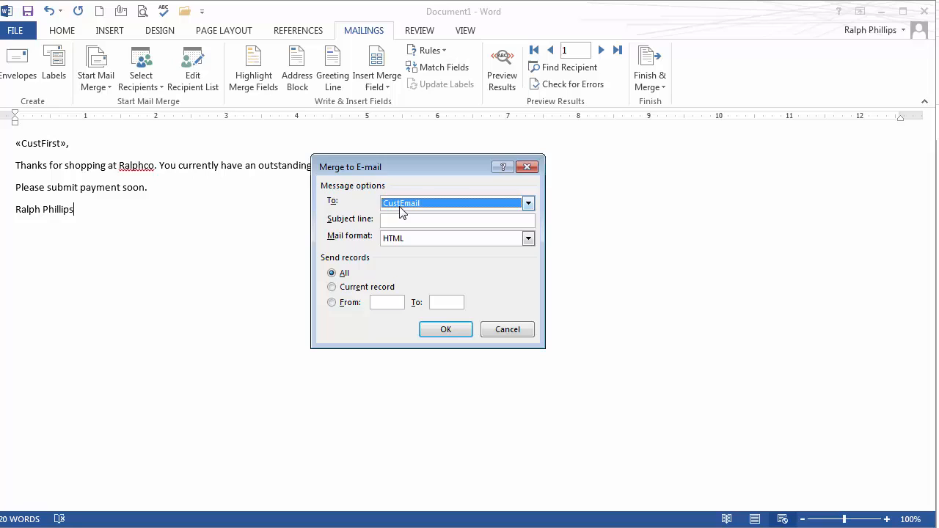
Set the subject to 'balance due for Ralphco' and send HTML mail to all records.
{"action": "left_click", "coordinate": [458, 219]}
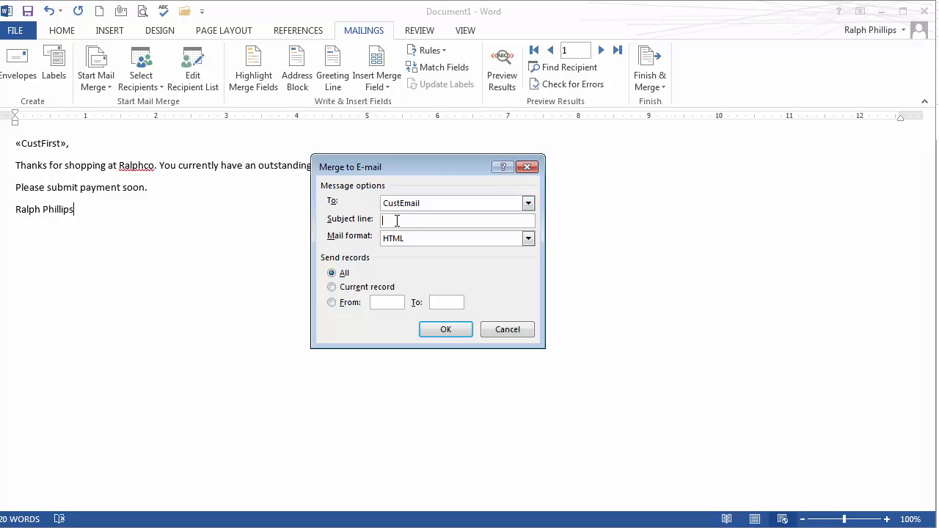
{"action": "type", "text": "balance due f"}
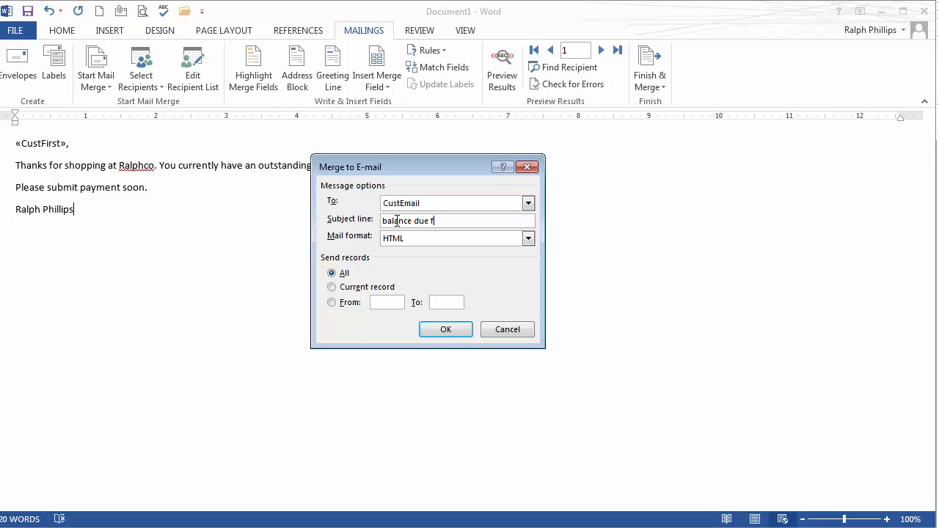
{"action": "type", "text": "or Ralphco"}
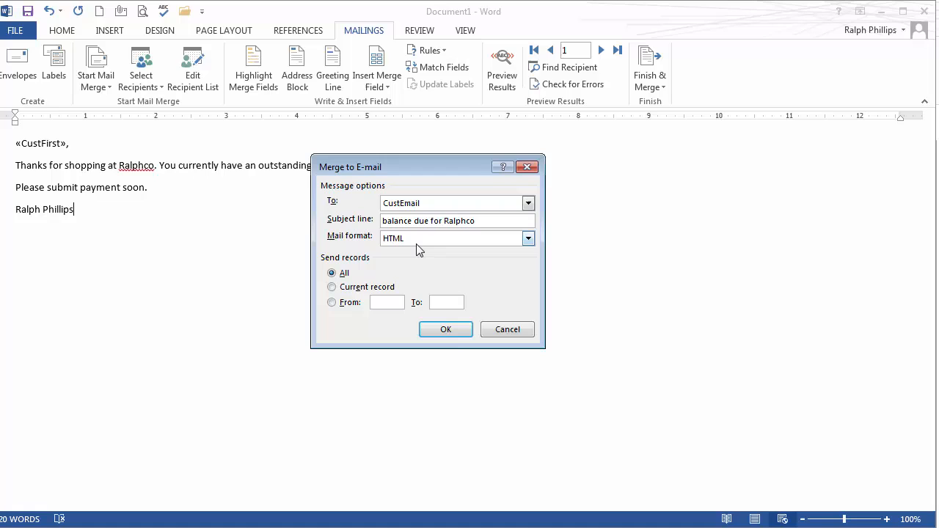
{"action": "mouse_move", "coordinate": [505, 238]}
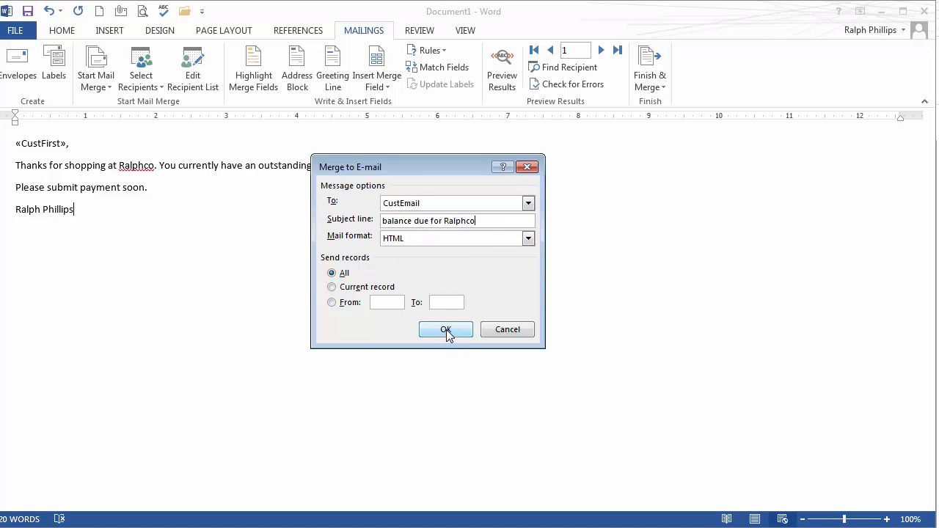
{"action": "left_click", "coordinate": [446, 329]}
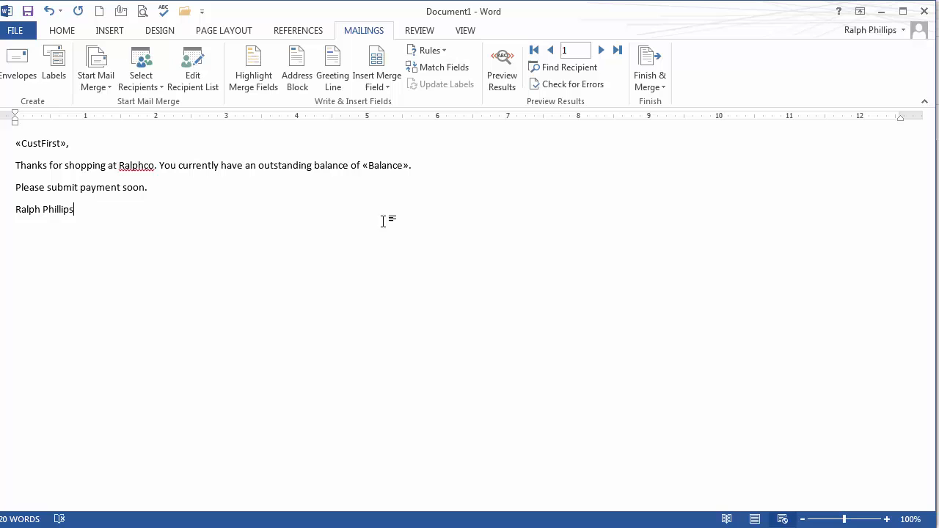
{"action": "mouse_move", "coordinate": [381, 220]}
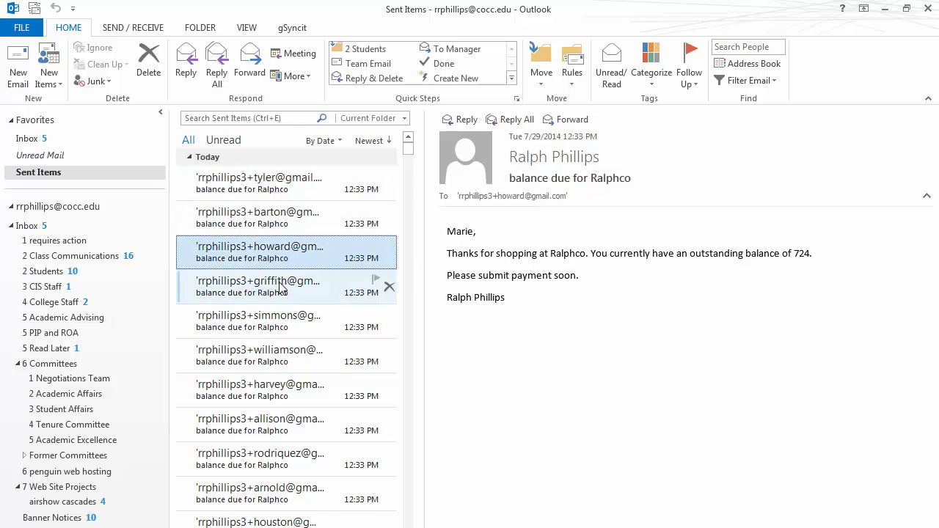
Preview two sent balance-due messages to compare their customer names and balances.
{"action": "left_click", "coordinate": [258, 355]}
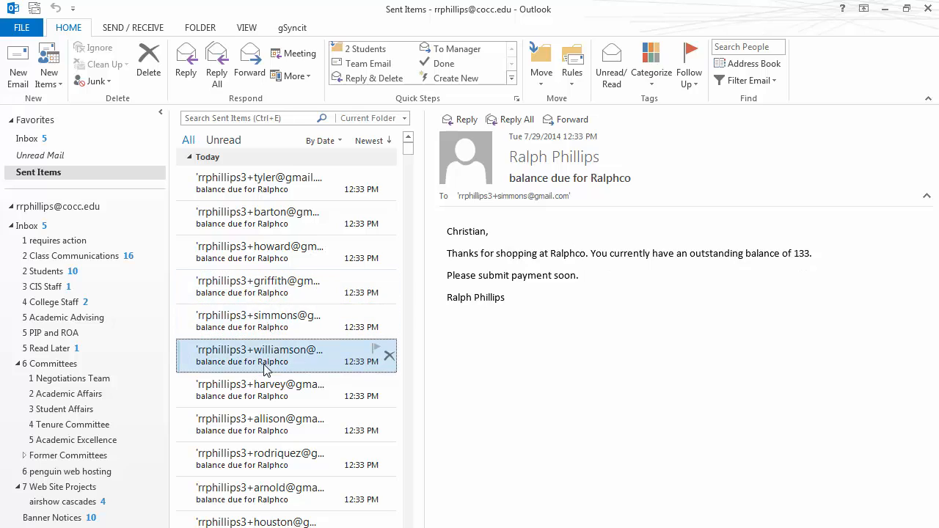
{"action": "left_click", "coordinate": [286, 355]}
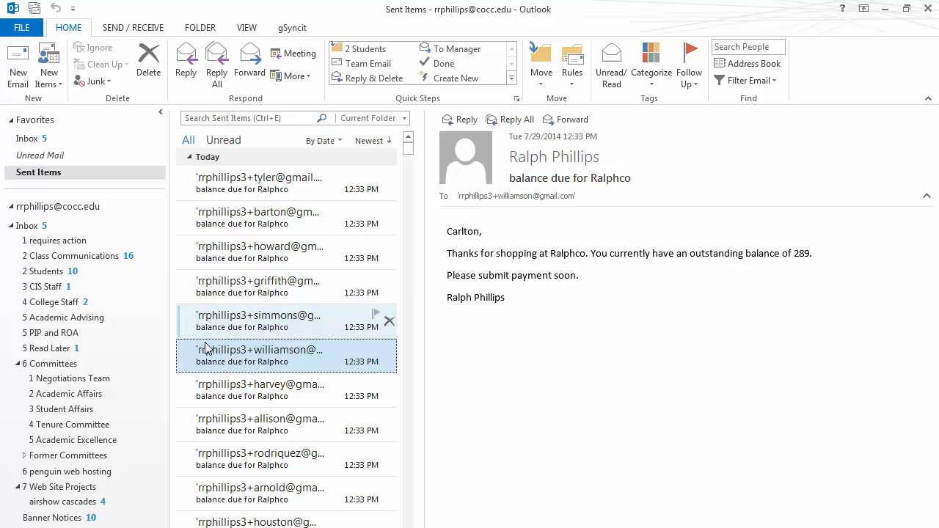
{"action": "mouse_move", "coordinate": [334, 342]}
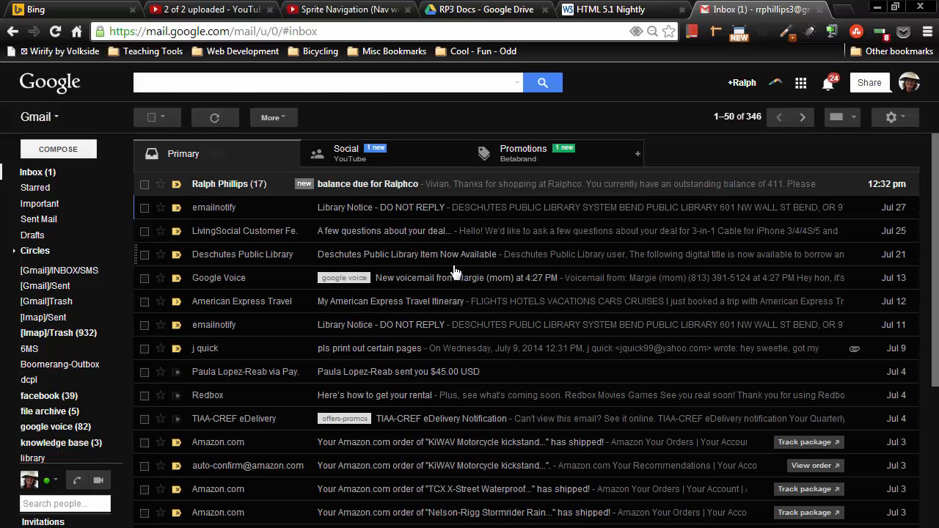
{"action": "mouse_move", "coordinate": [449, 165]}
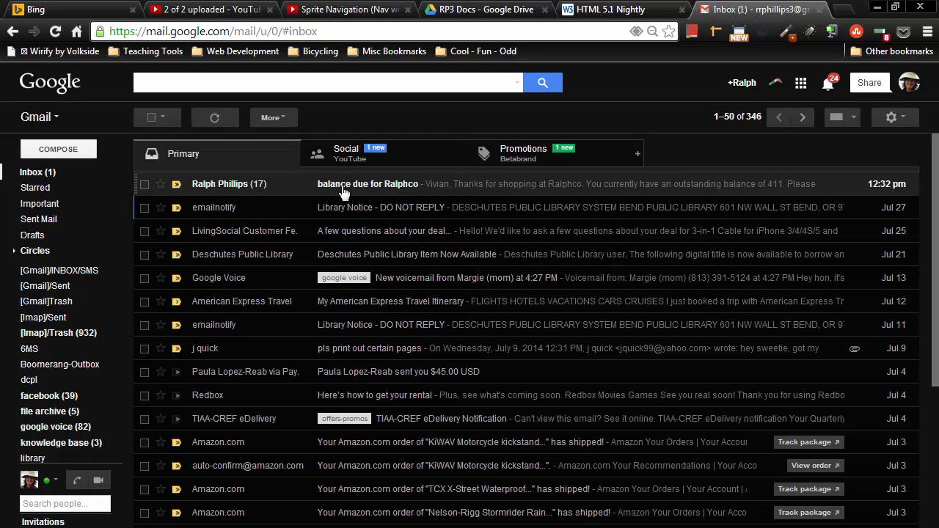
Open the 'balance due for Ralphco' conversation and scroll through its received messages.
{"action": "left_click", "coordinate": [367, 183]}
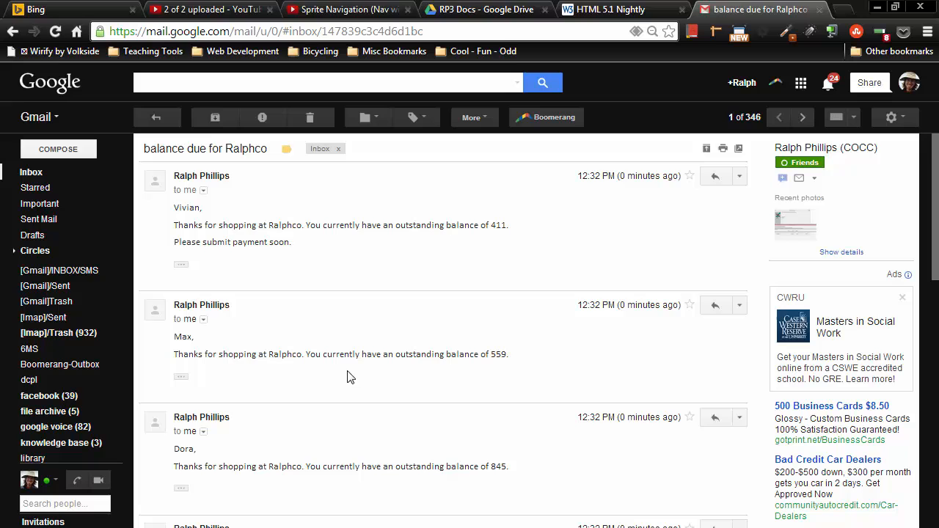
{"action": "scroll", "scroll_direction": "down", "scroll_amount": 3}
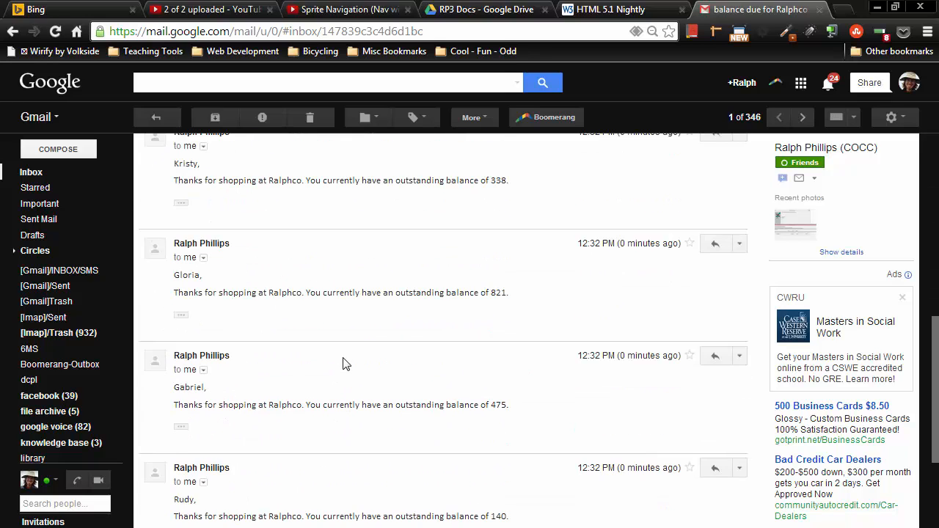
{"action": "scroll", "scroll_direction": "up", "scroll_amount": 3}
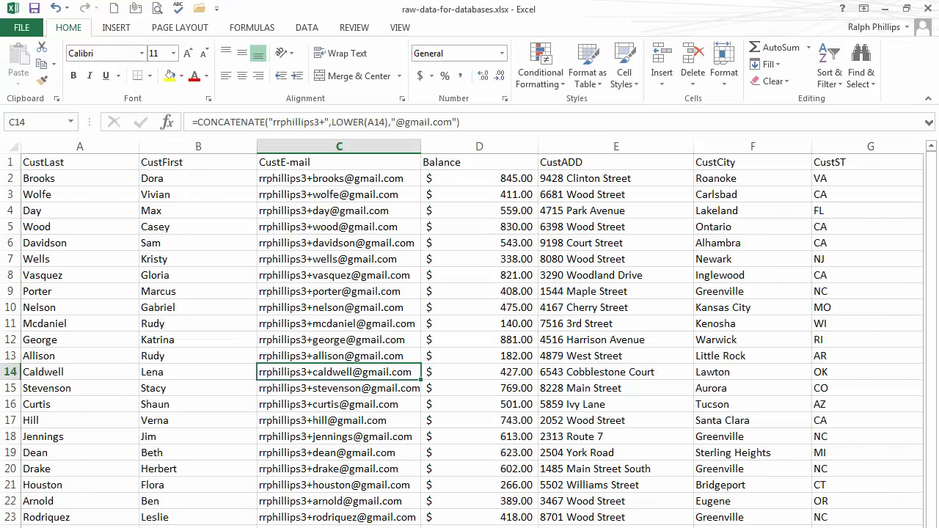
{"action": "left_click", "coordinate": [337, 179]}
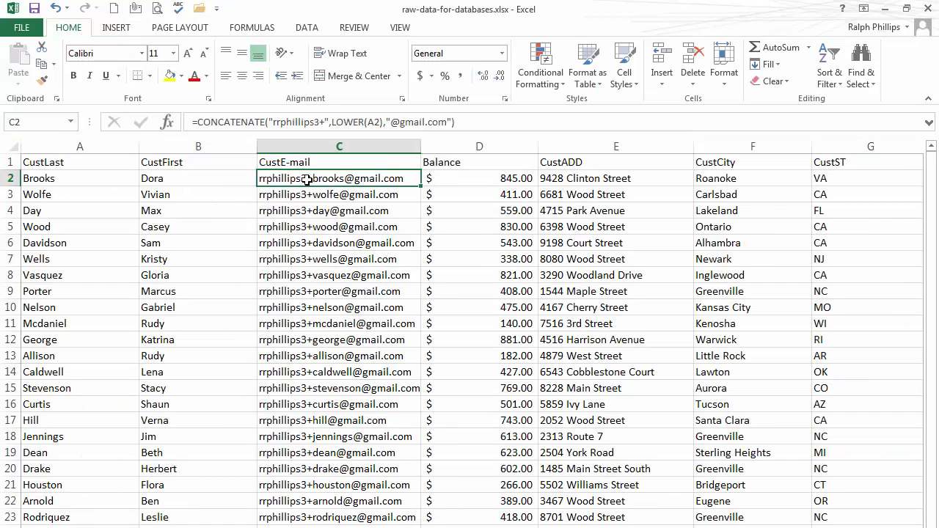
{"action": "left_click", "coordinate": [337, 339]}
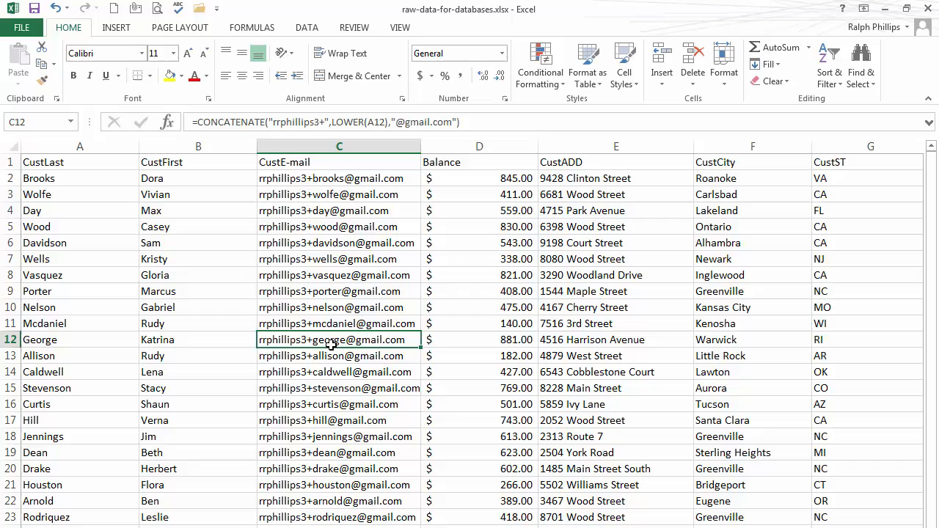